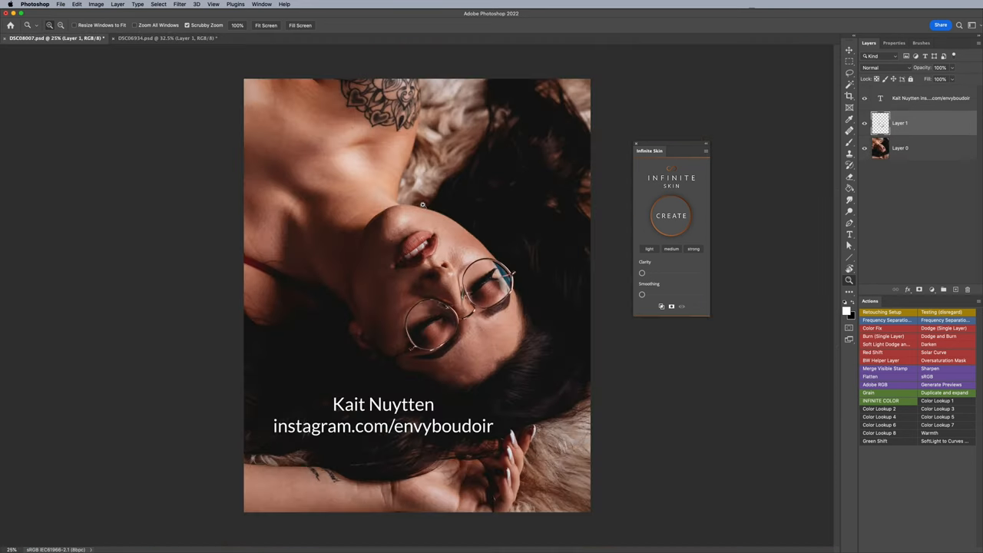
mouse_move(442, 215)
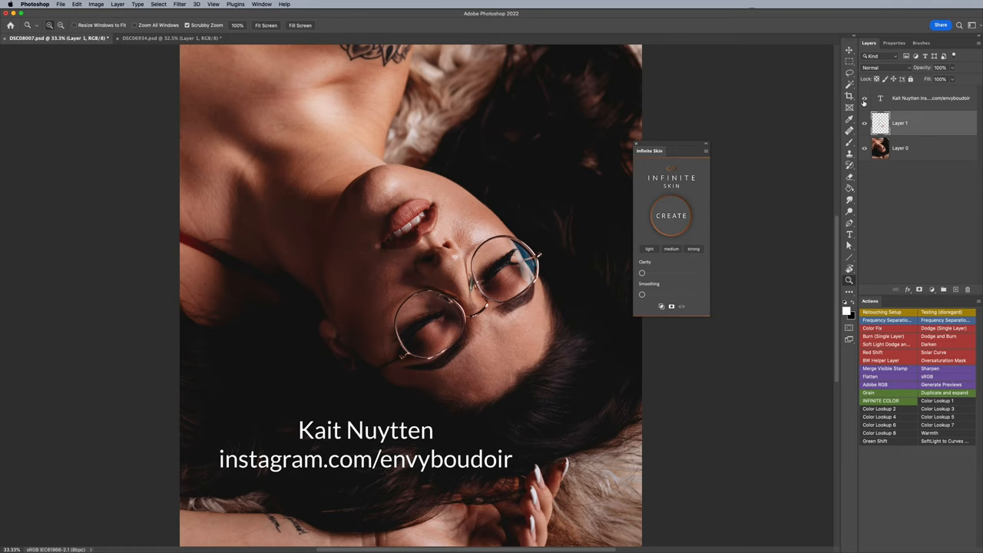
Step: Hide the credit caption layer, compare Layer 1 visibility, and push Infinite Skin Clarity to maximum
left_click(864, 98)
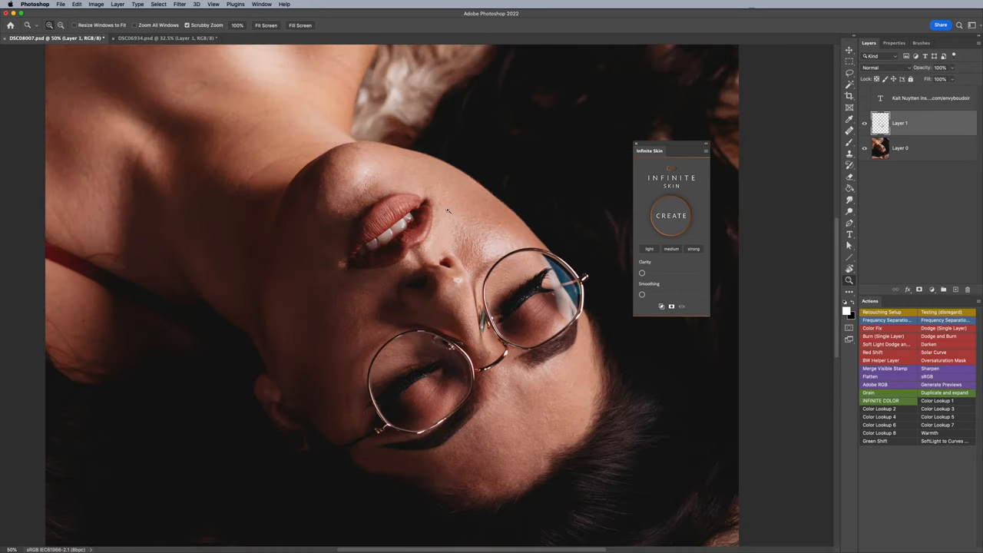
left_click(864, 123)
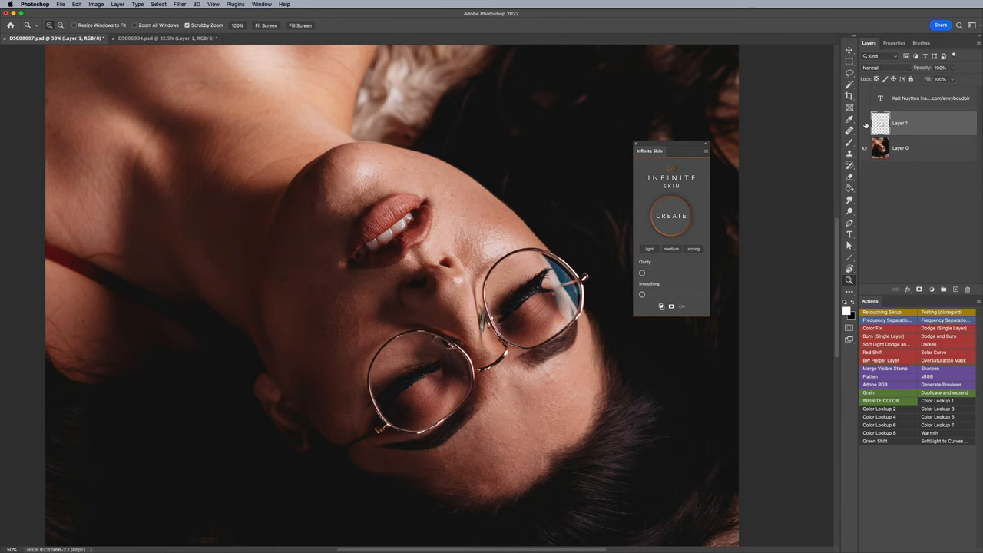
left_click(865, 122)
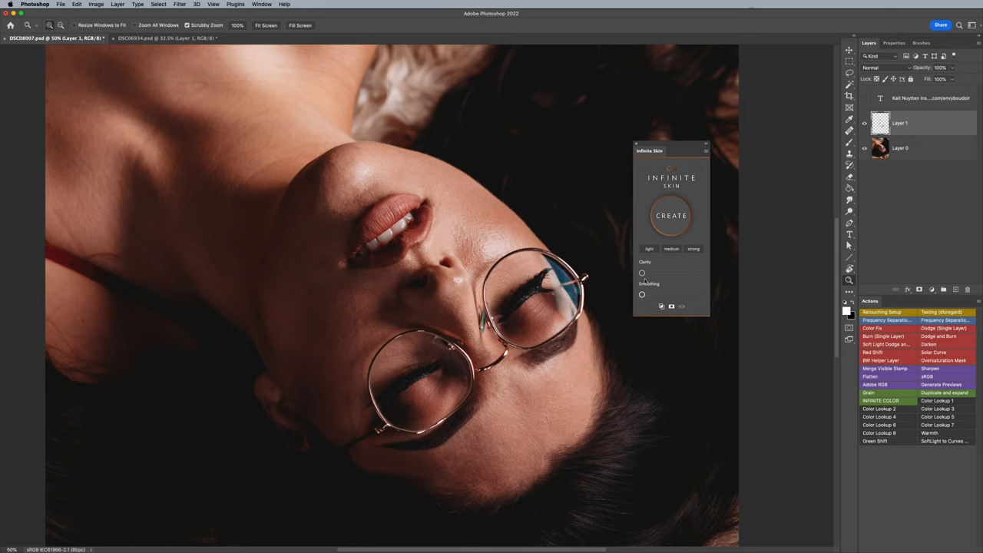
left_click_drag(642, 273, 700, 273)
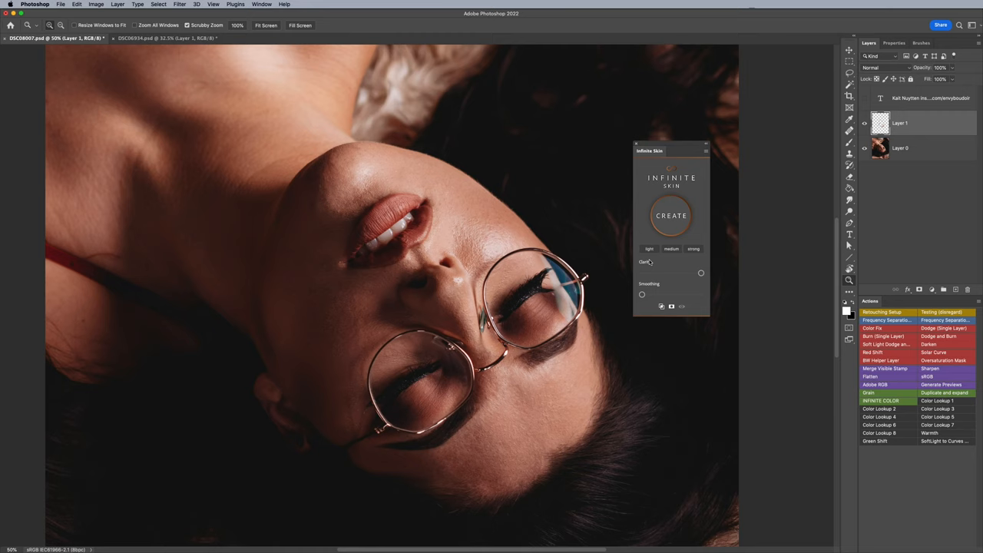
mouse_move(701, 273)
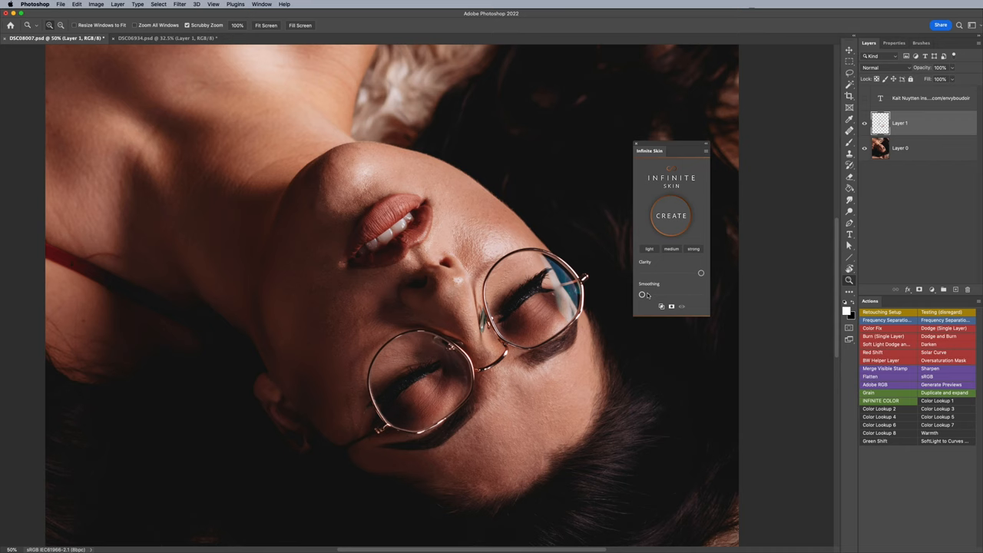
Step: Create the black-masked Infinite Skin group with Sharpen, Details, Smoothness and Shape & Color layers
left_click(671, 215)
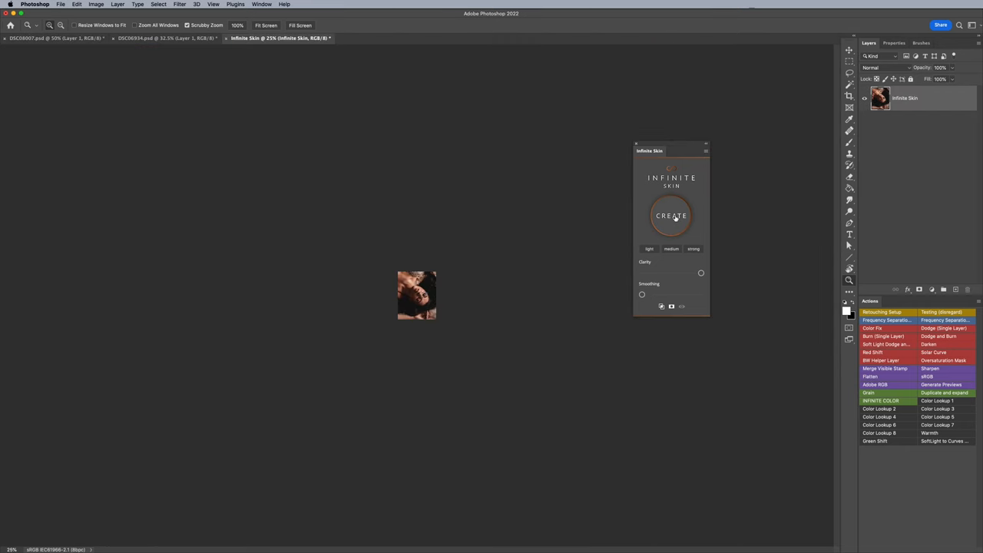
left_click(671, 215)
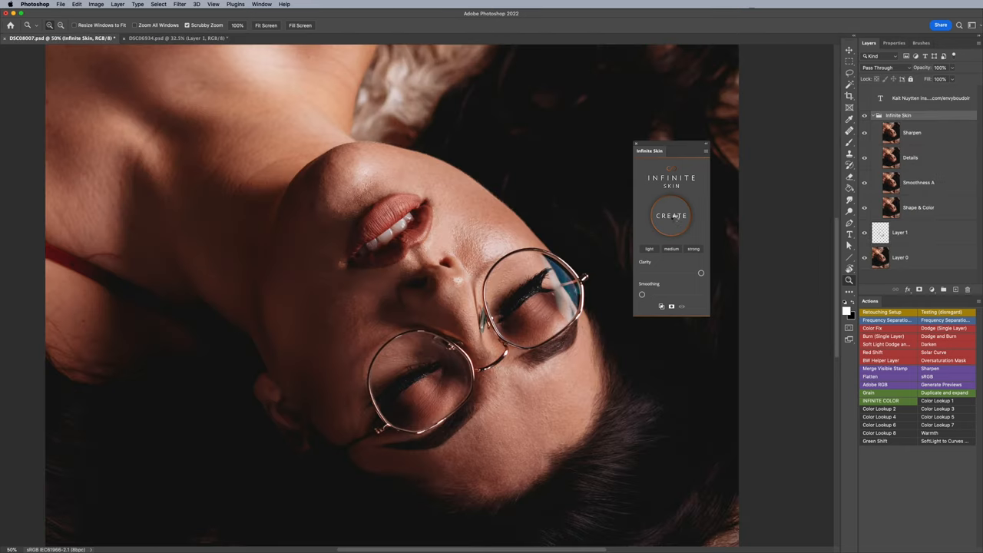
left_click(670, 216)
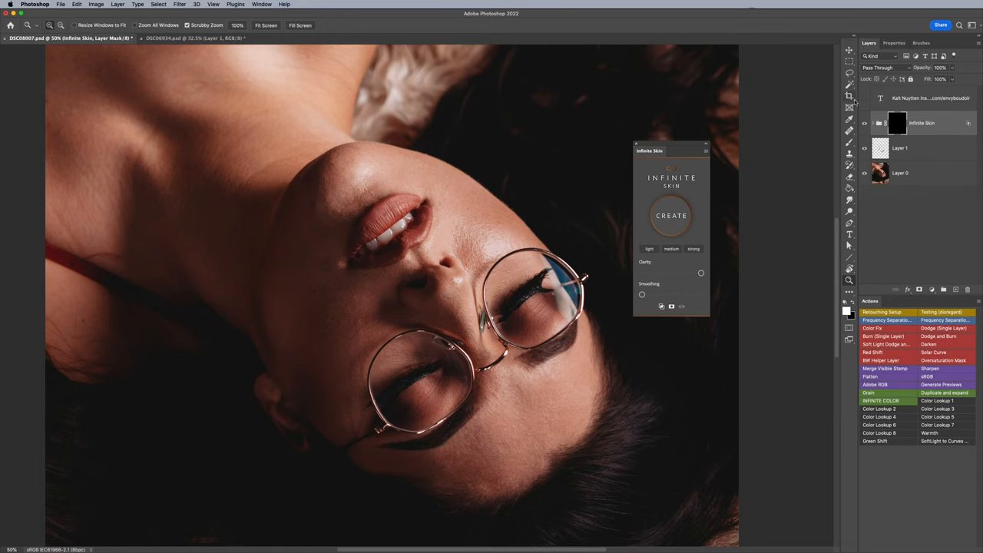
Step: Select the Infinite Skin group's layer mask for painting
left_click(849, 140)
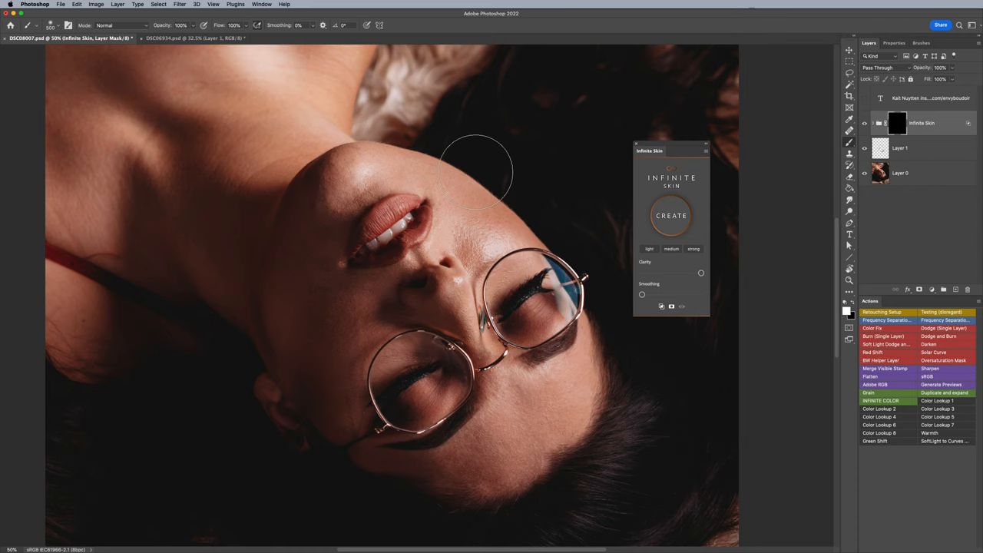
mouse_move(353, 173)
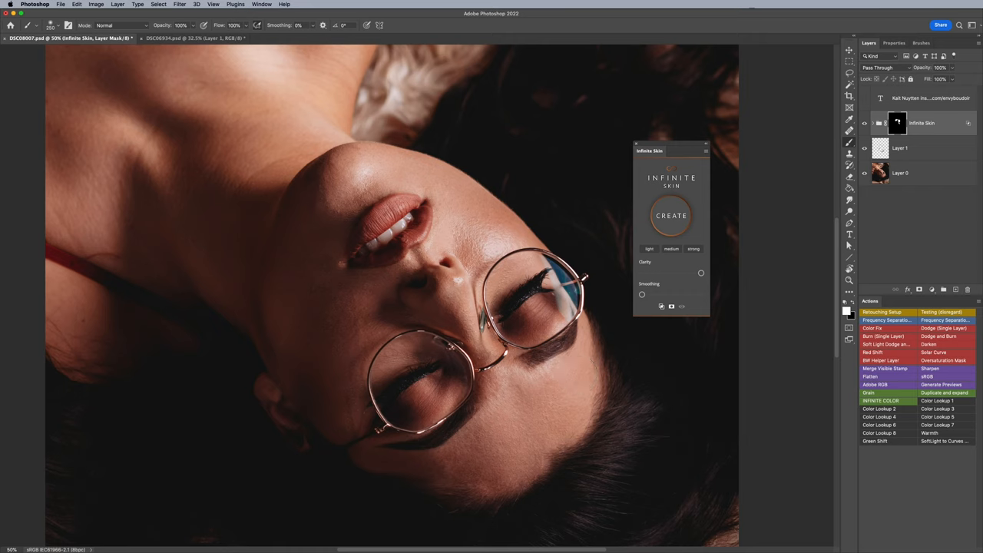
mouse_move(342, 349)
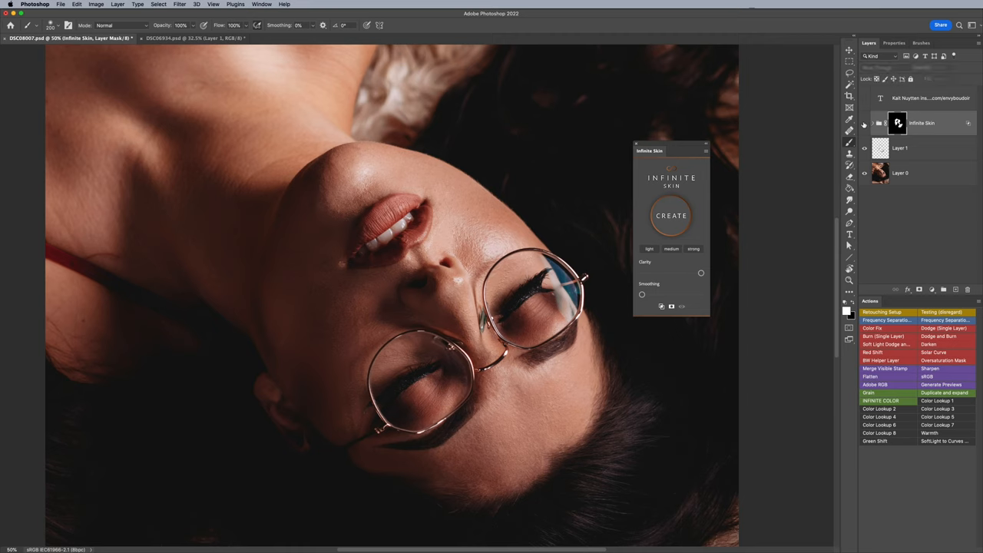
left_click(897, 123)
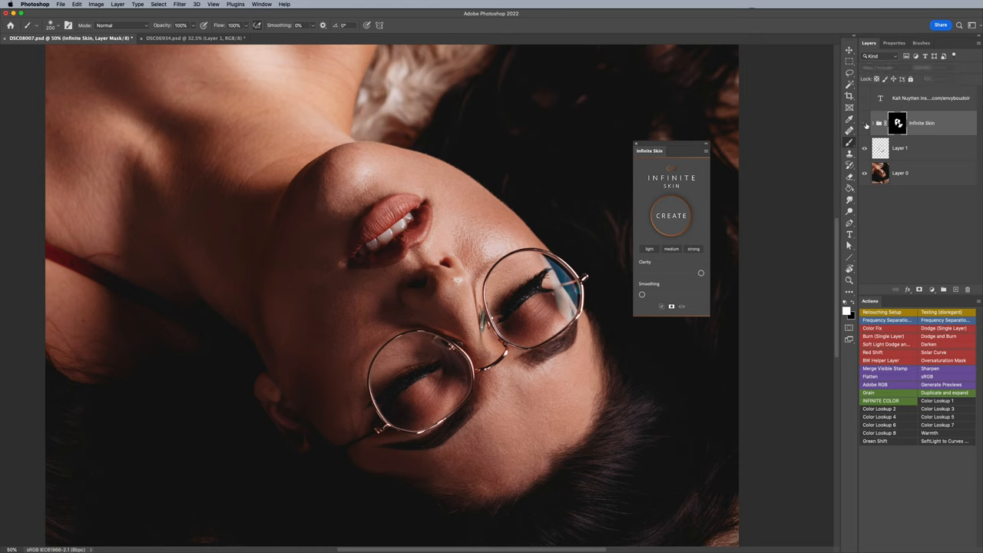
left_click(921, 122)
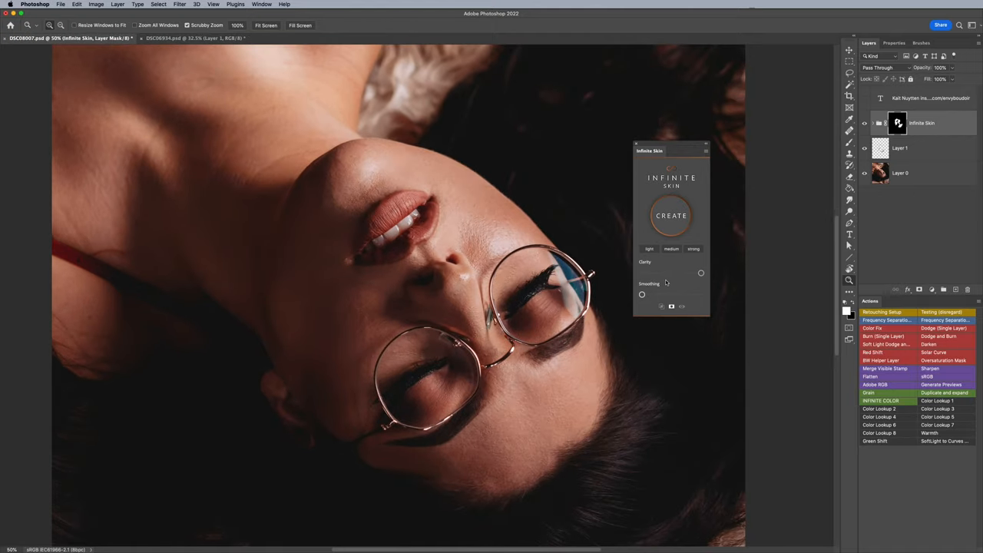
mouse_move(686, 273)
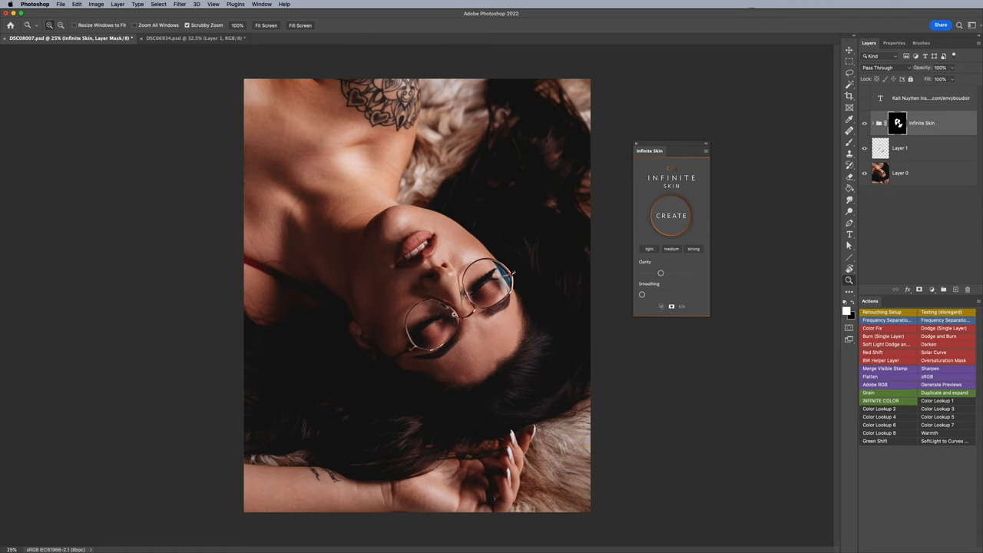
mouse_move(507, 332)
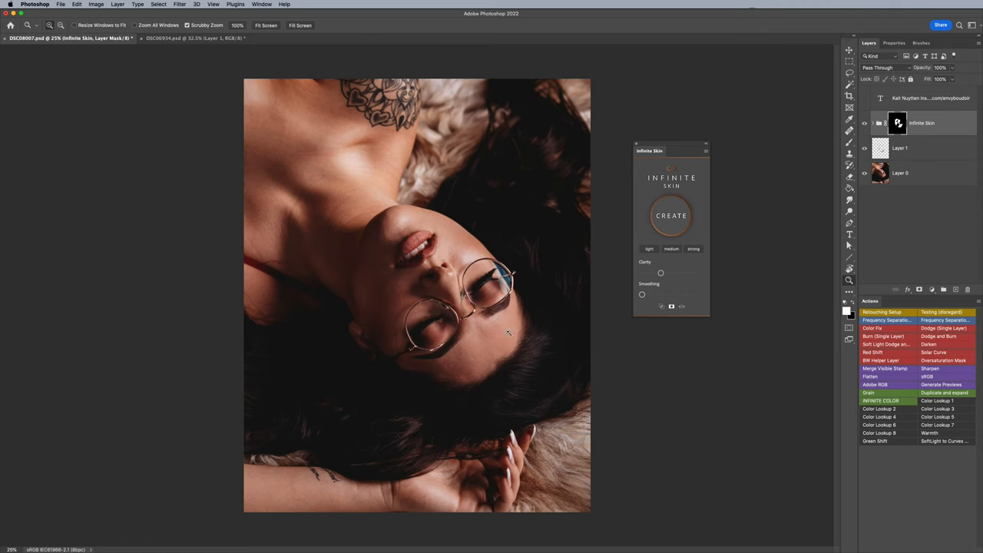
mouse_move(391, 228)
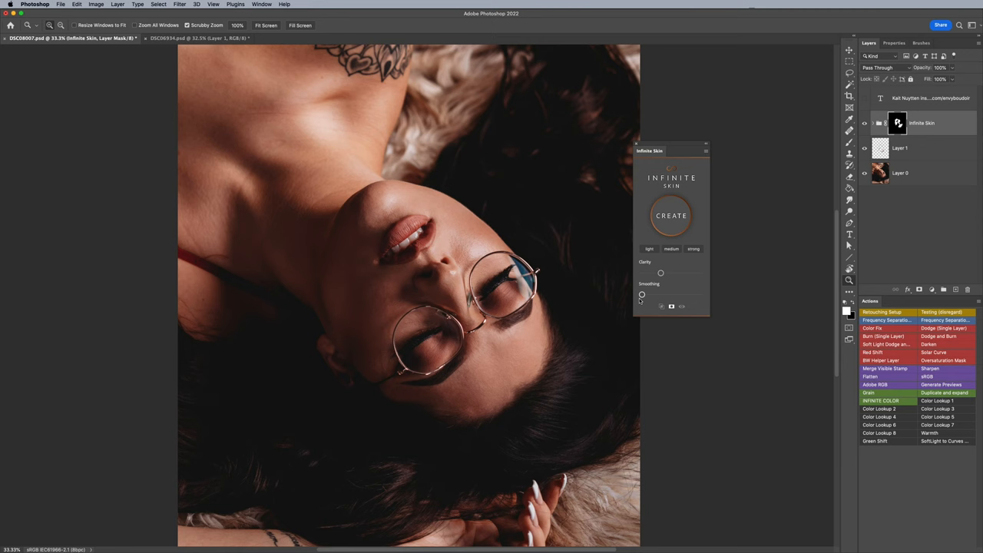
mouse_move(642, 298)
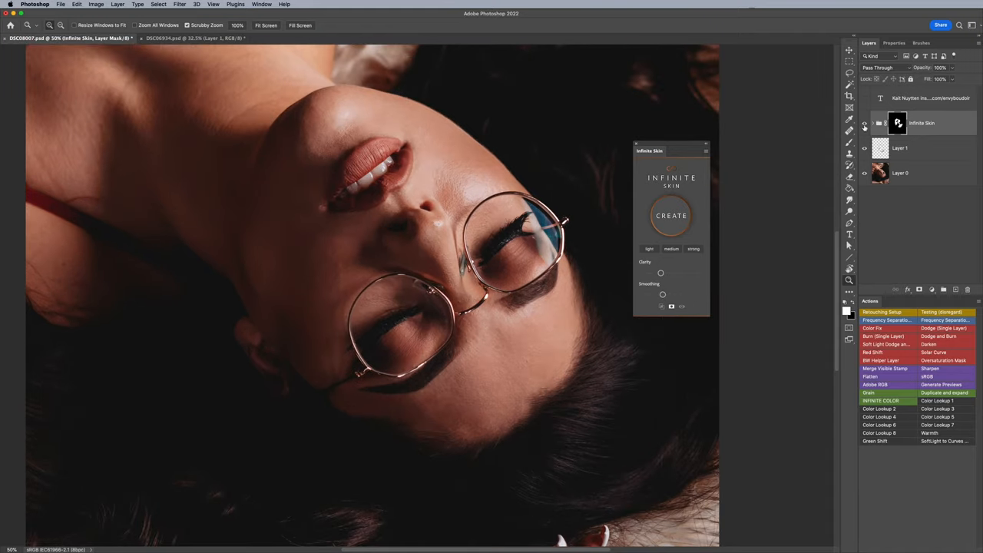
Step: Raise Infinite Skin Smoothing to about the middle and nudge Clarity up slightly
left_click_drag(662, 294, 641, 294)
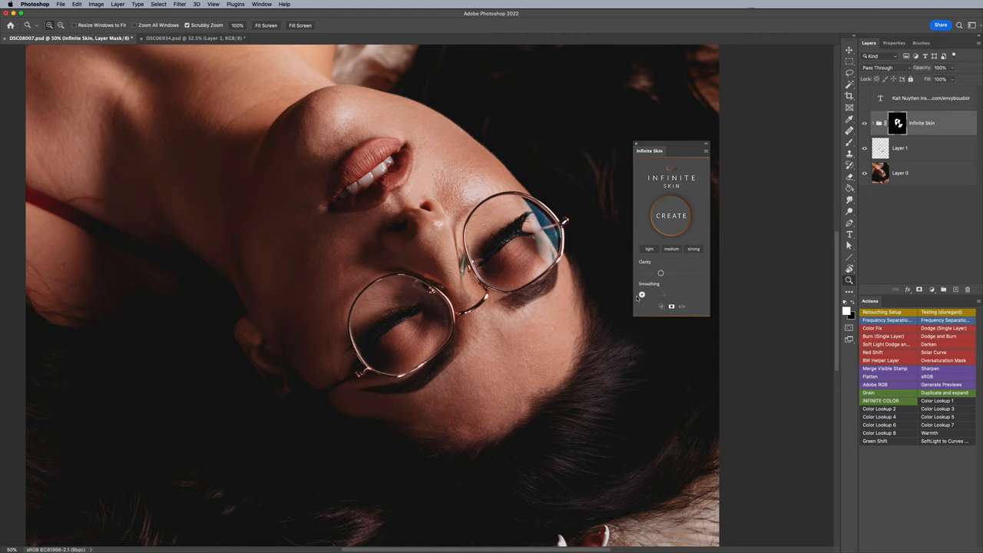
left_click_drag(642, 295, 681, 295)
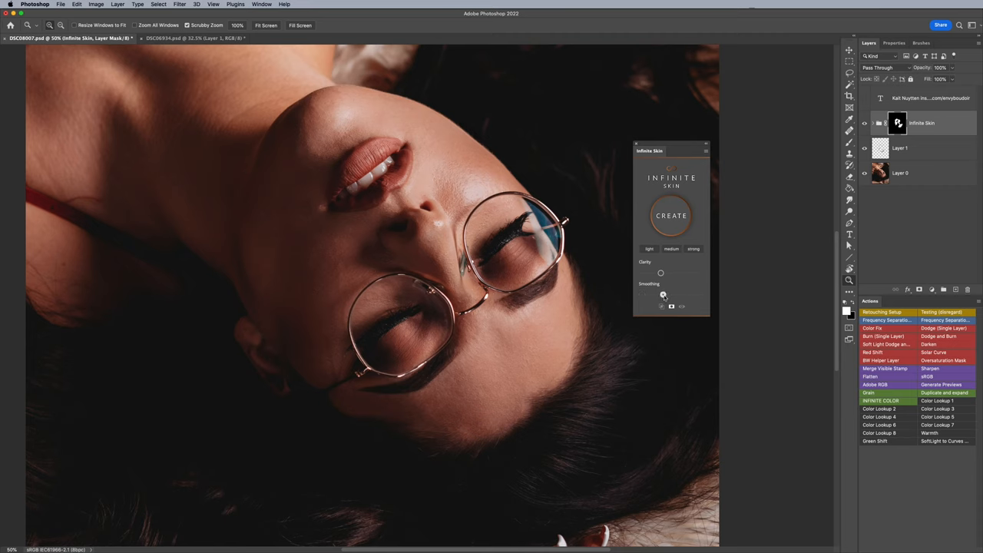
left_click_drag(663, 295, 669, 294)
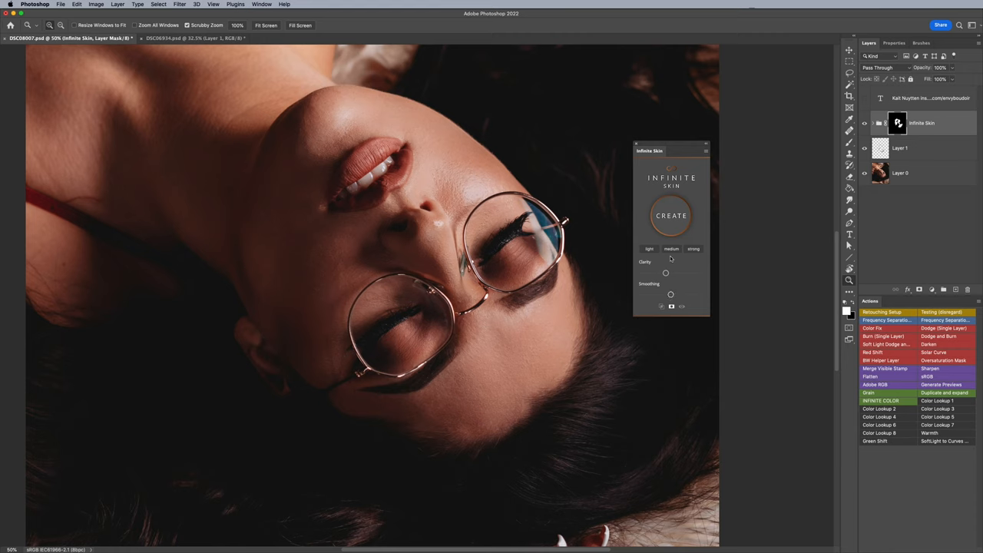
left_click(671, 248)
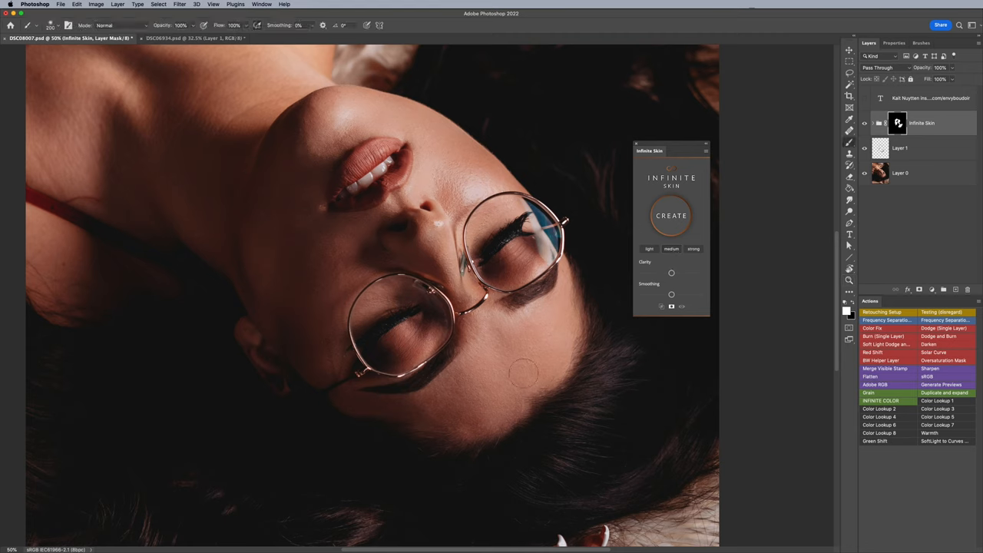
Step: Ease Infinite Skin Clarity back slightly and select the Infinite Skin group for mask painting
left_click_drag(671, 272, 662, 273)
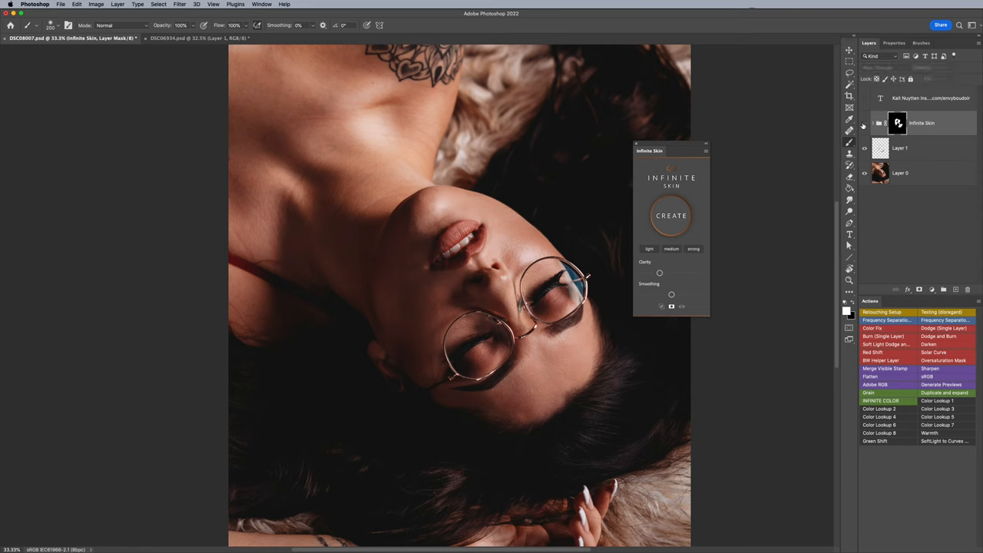
left_click(922, 122)
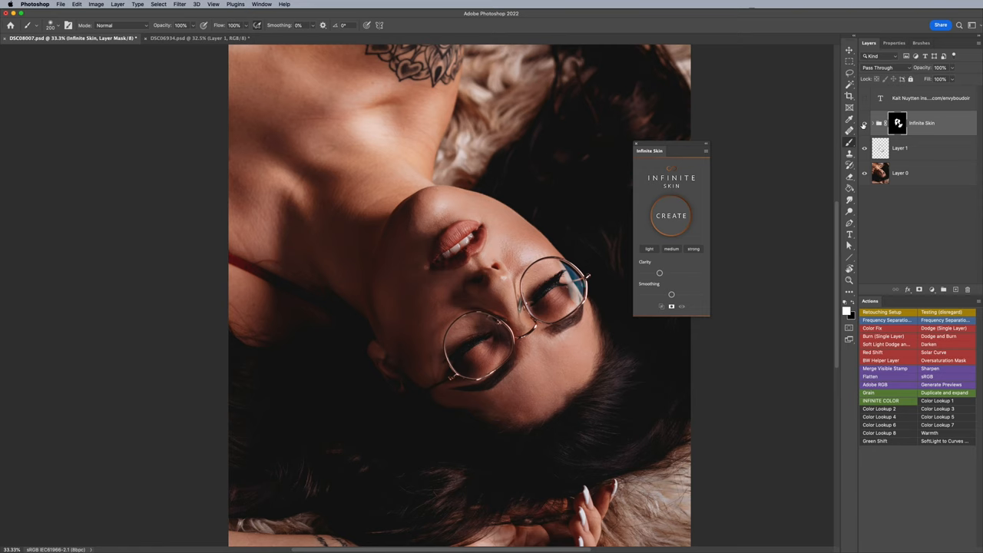
mouse_move(907, 164)
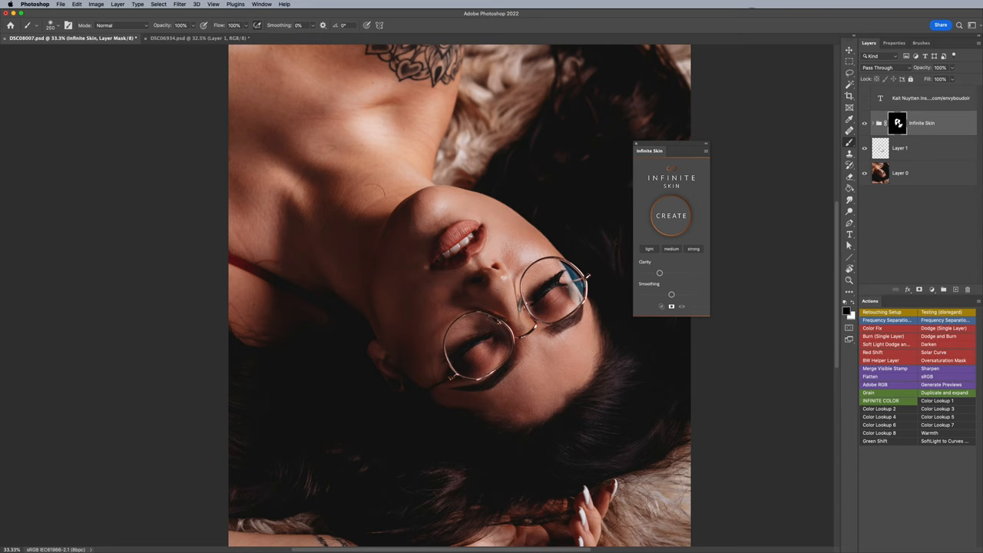
mouse_move(244, 134)
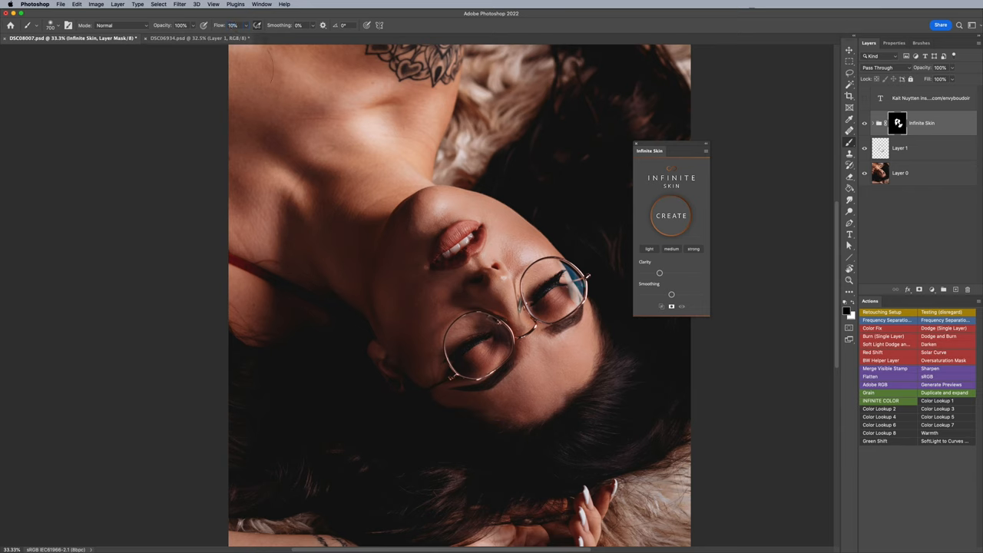
mouse_move(269, 213)
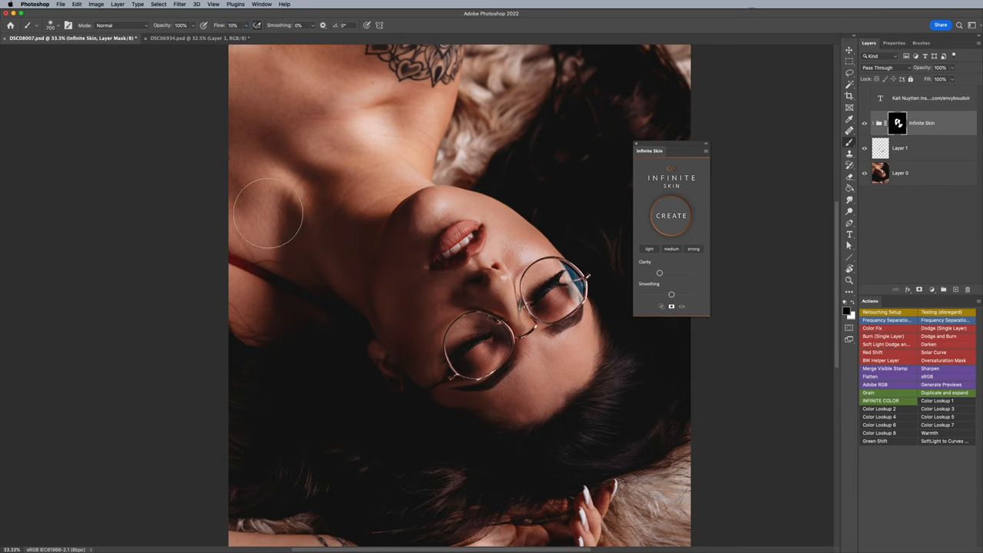
mouse_move(330, 192)
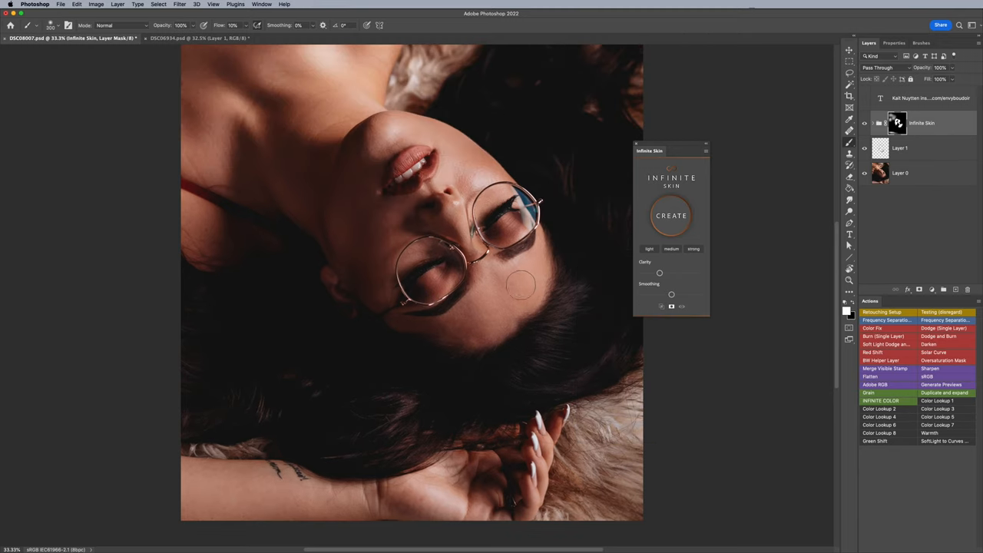
mouse_move(484, 170)
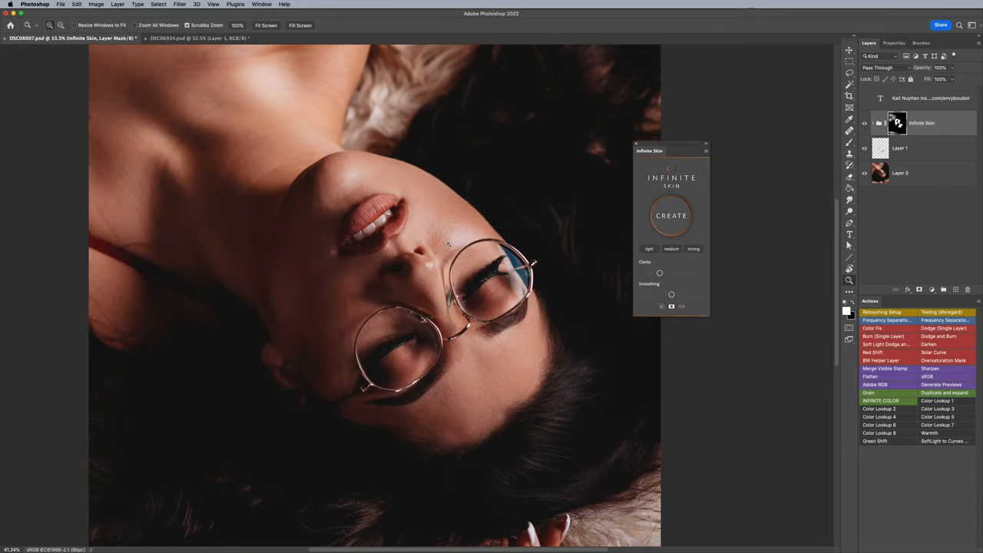
Step: Merge the painted Infinite Skin group into a single masked layer
left_click(850, 128)
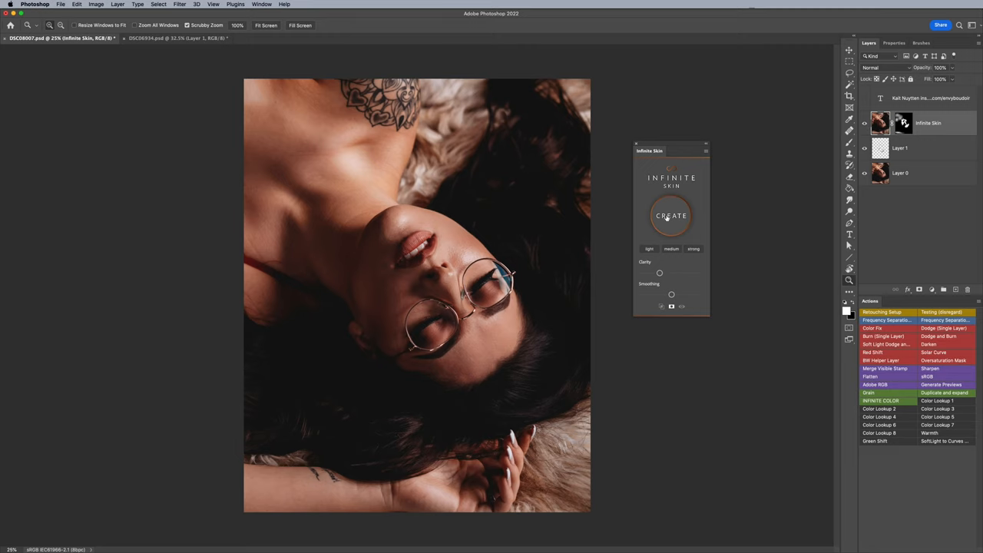
Step: Generate a second Infinite Skin smoothing pass and zoom out to view the whole portrait
left_click(670, 215)
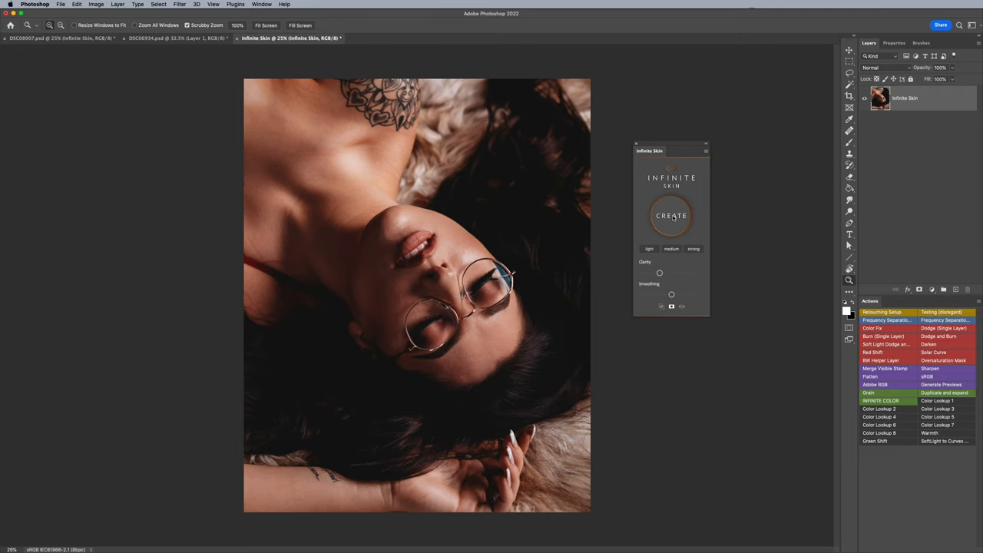
left_click(670, 216)
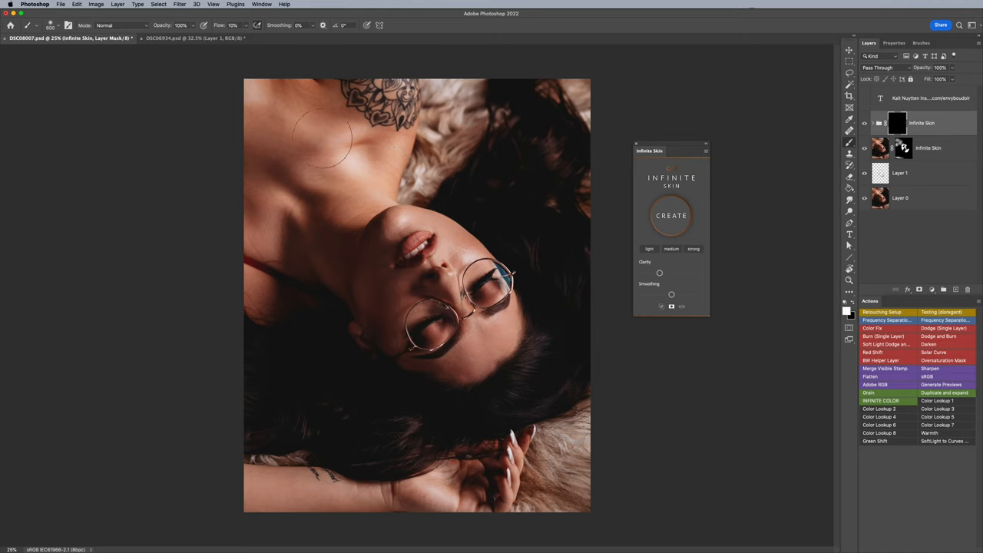
mouse_move(353, 223)
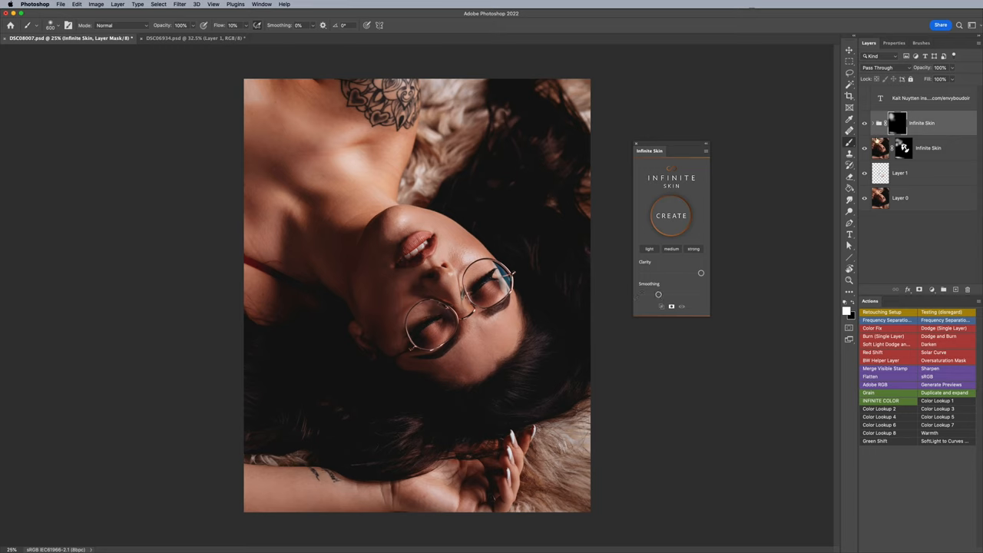
left_click(863, 123)
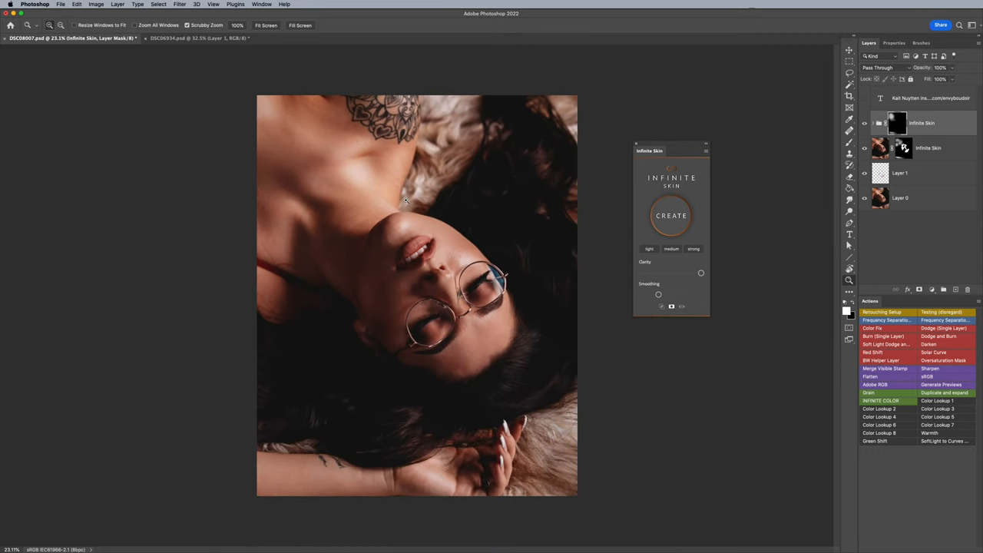
scroll("up", 3)
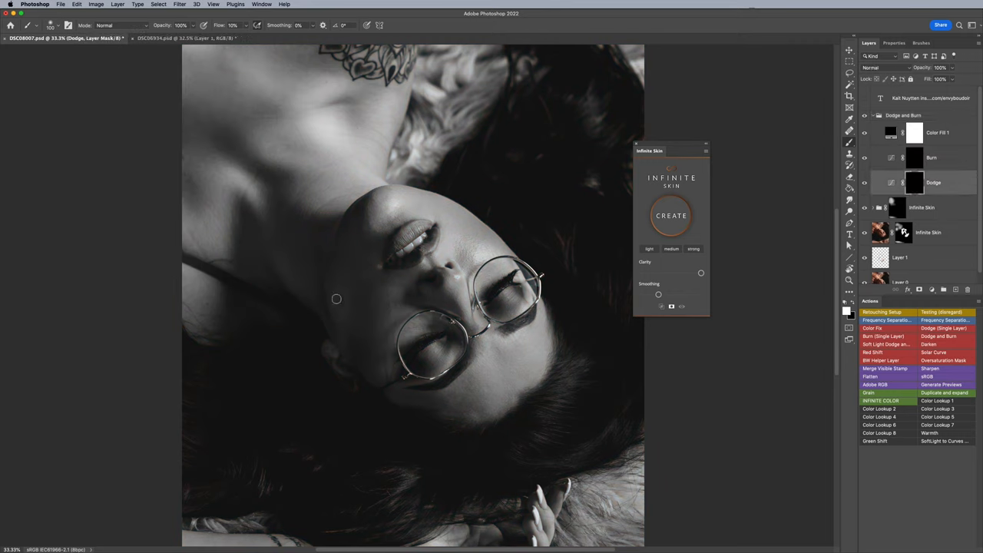
Step: Zoom in on the face to prepare for dodge painting
left_click(915, 157)
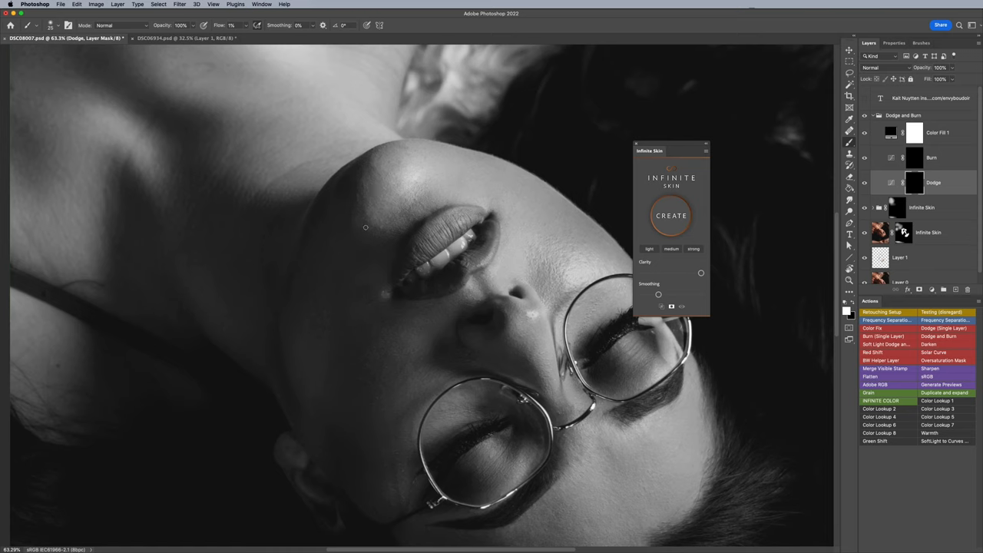
mouse_move(363, 168)
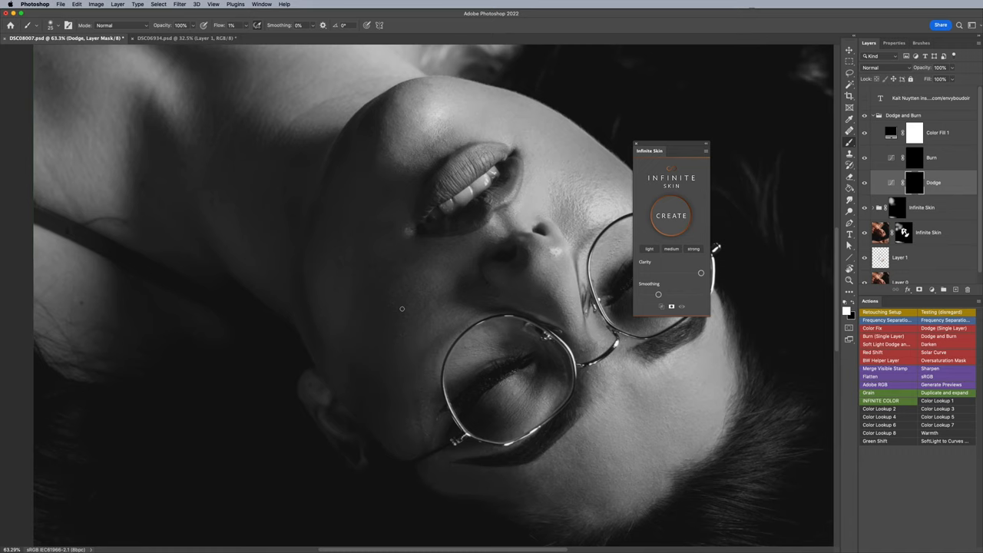
mouse_move(427, 319)
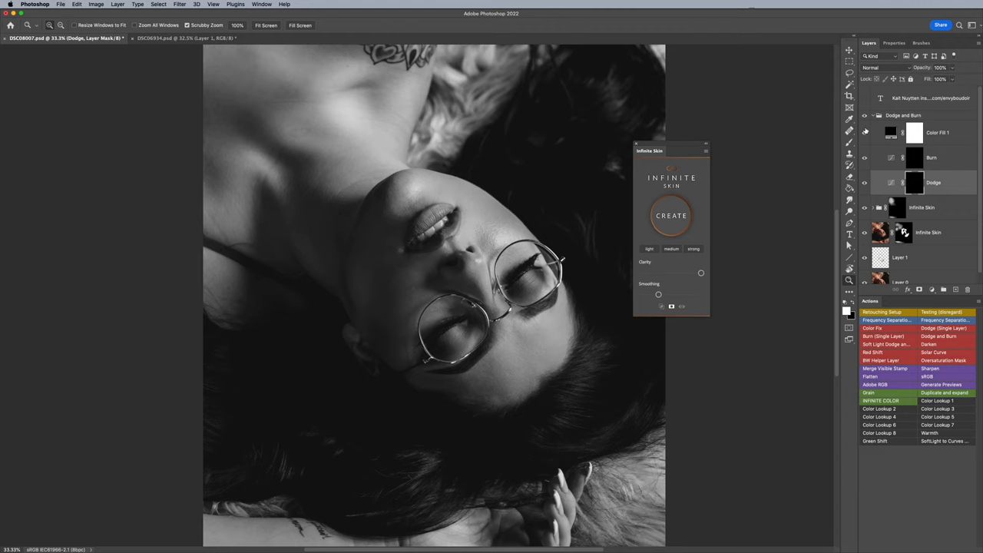
Step: Hide the Color Fill 1 black-and-white helper layer
left_click(873, 116)
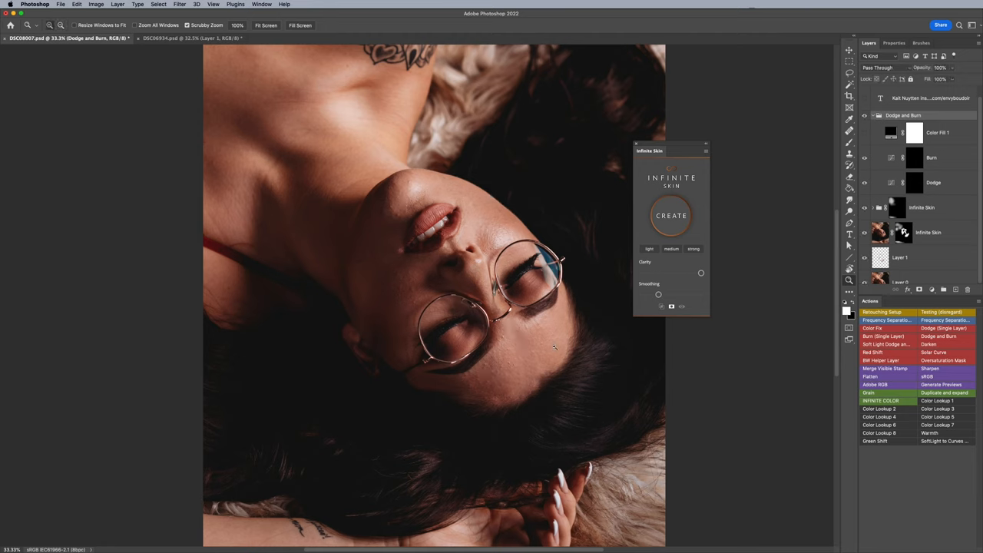
mouse_move(458, 223)
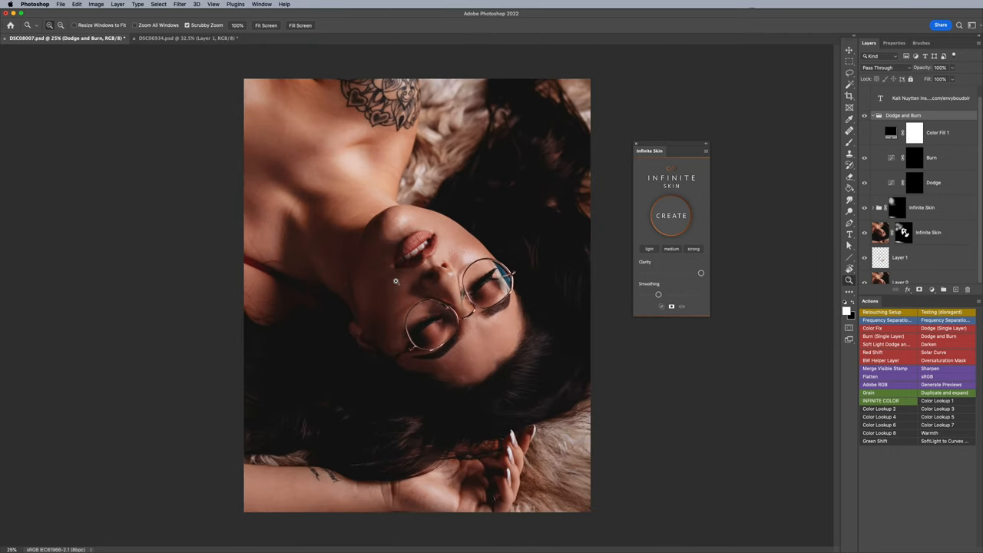
mouse_move(470, 258)
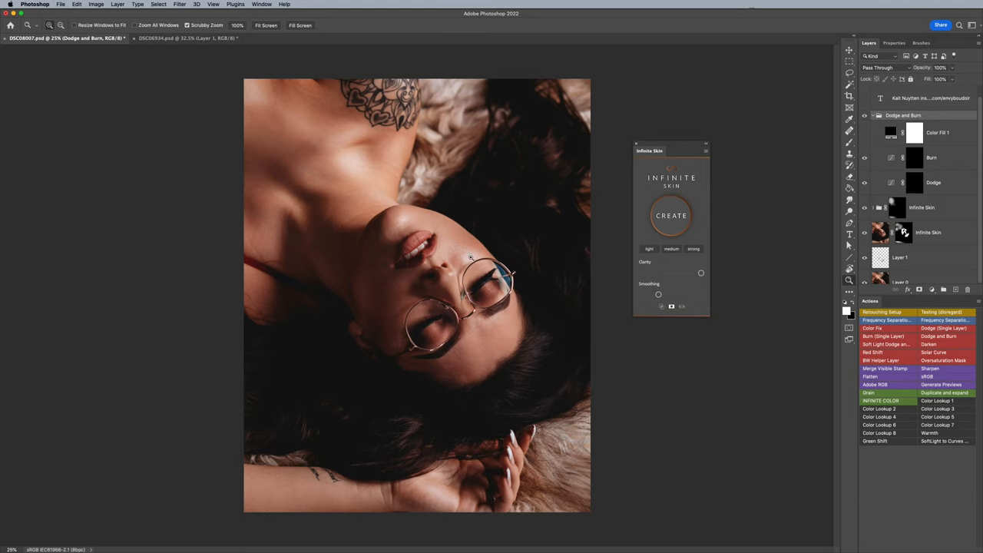
mouse_move(424, 273)
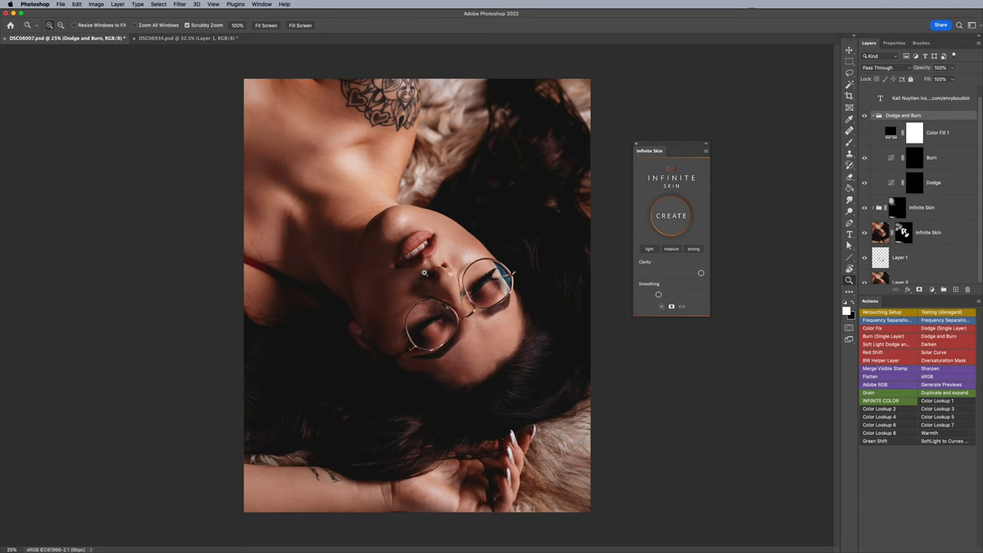
mouse_move(379, 236)
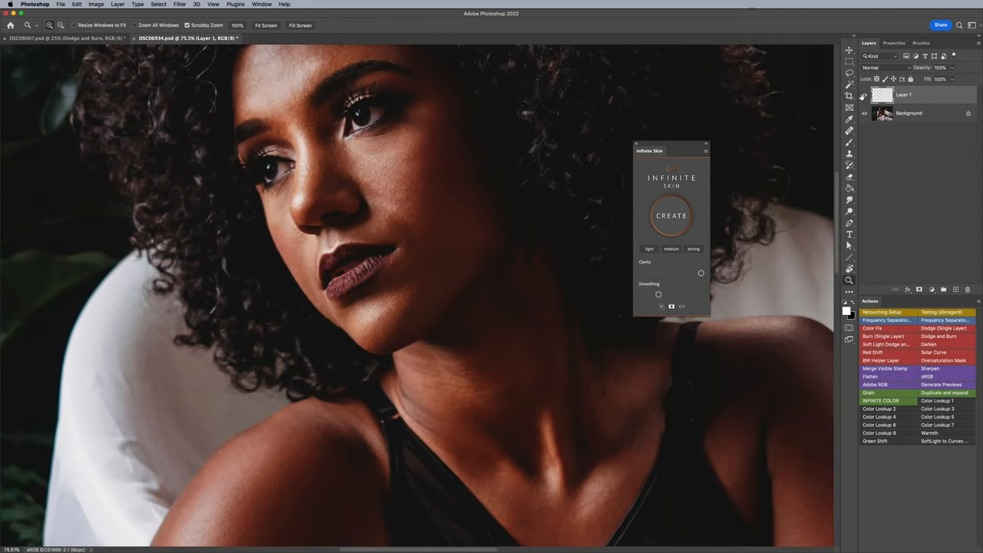
mouse_move(822, 118)
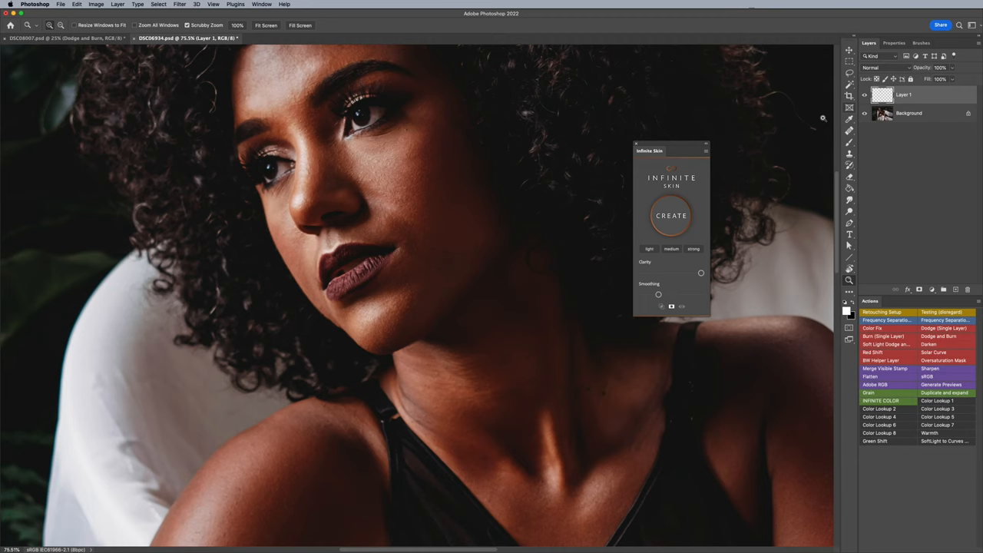
mouse_move(636, 268)
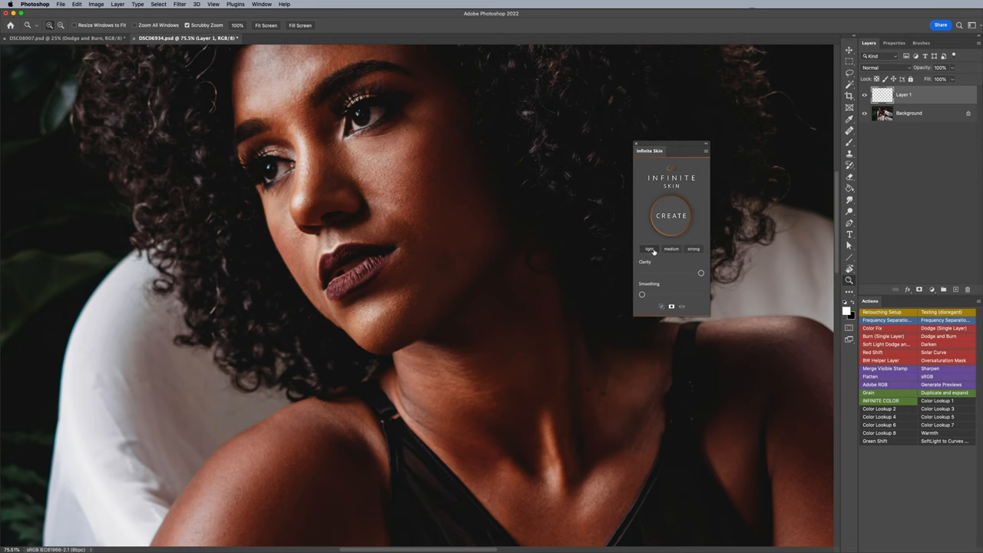
Step: Build an Infinite Skin group on DSC06934 with sharpen, clarity, details and smoothness layers
left_click(671, 215)
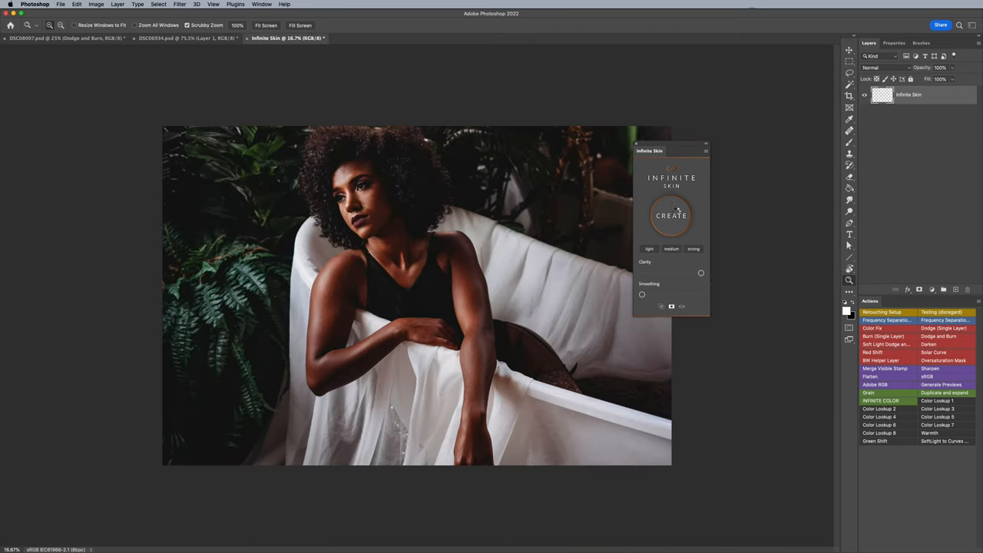
left_click(670, 215)
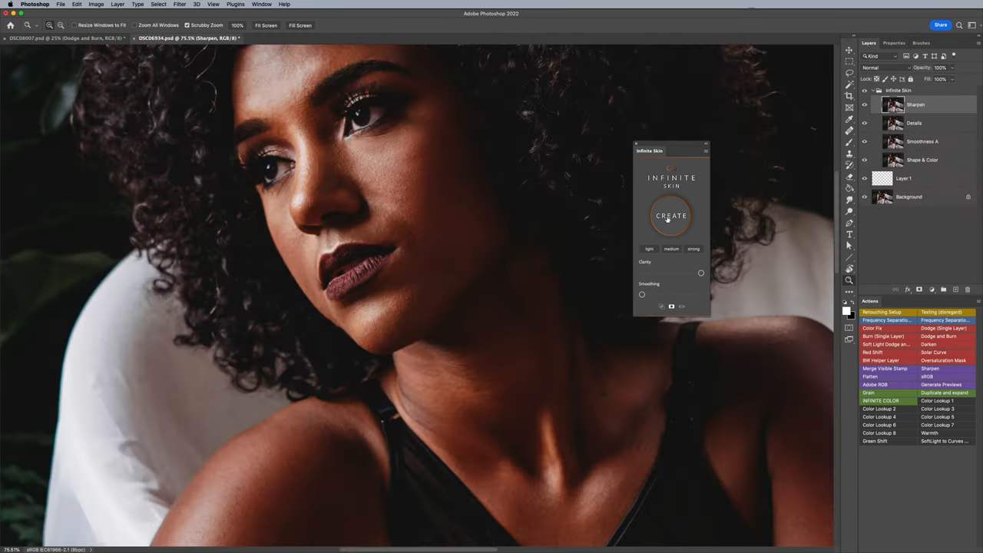
left_click(671, 216)
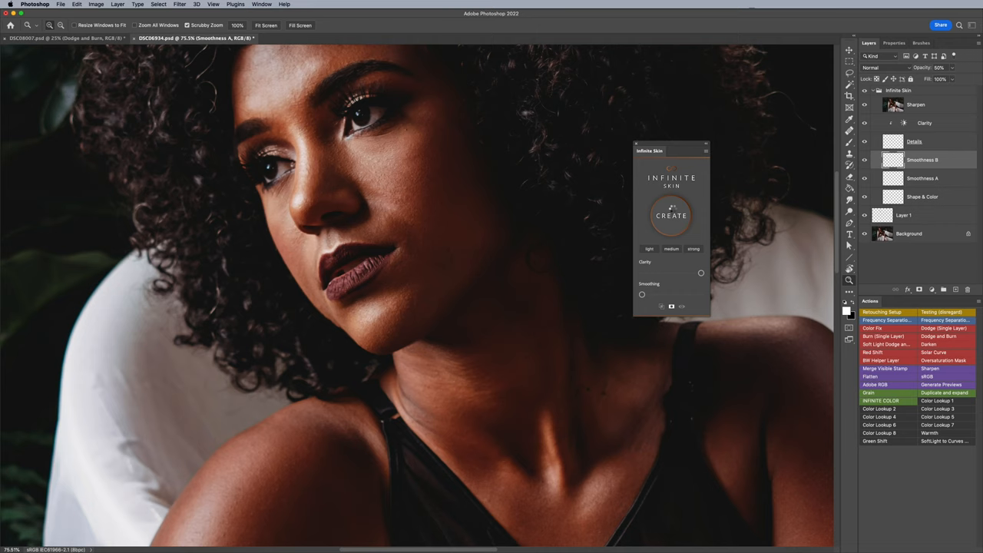
Step: Mask the Infinite Skin group on the face and drag its Clarity slider lower
left_click(670, 215)
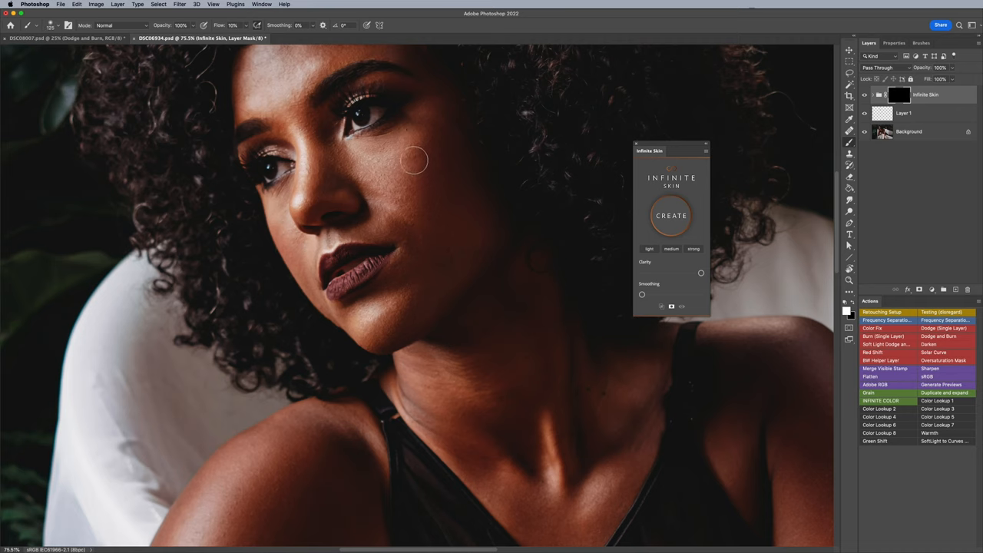
mouse_move(413, 183)
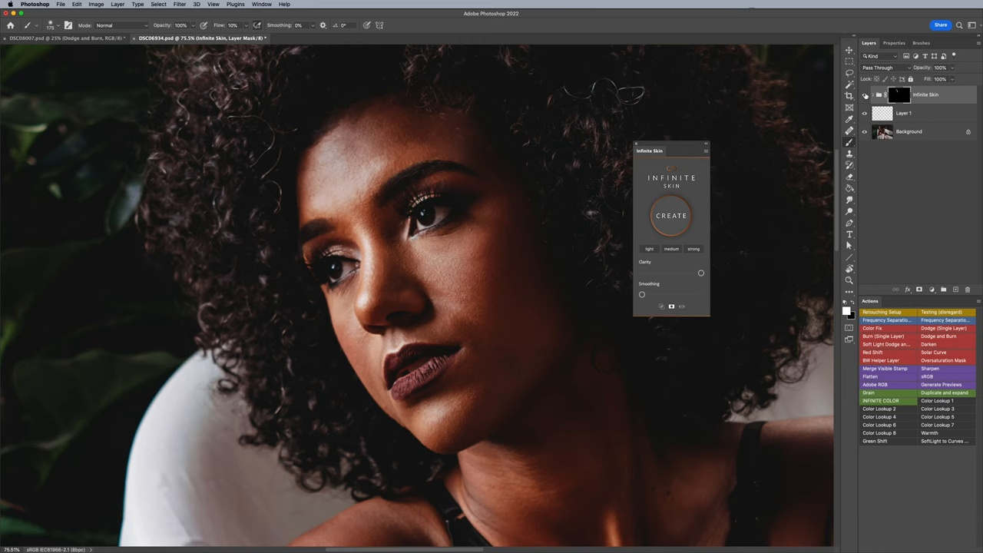
mouse_move(653, 267)
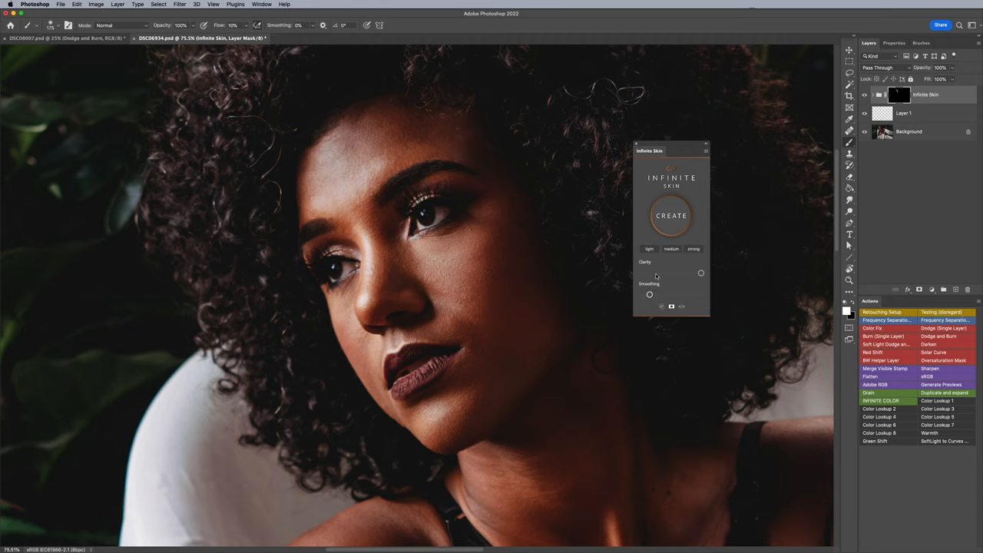
left_click_drag(701, 272, 662, 273)
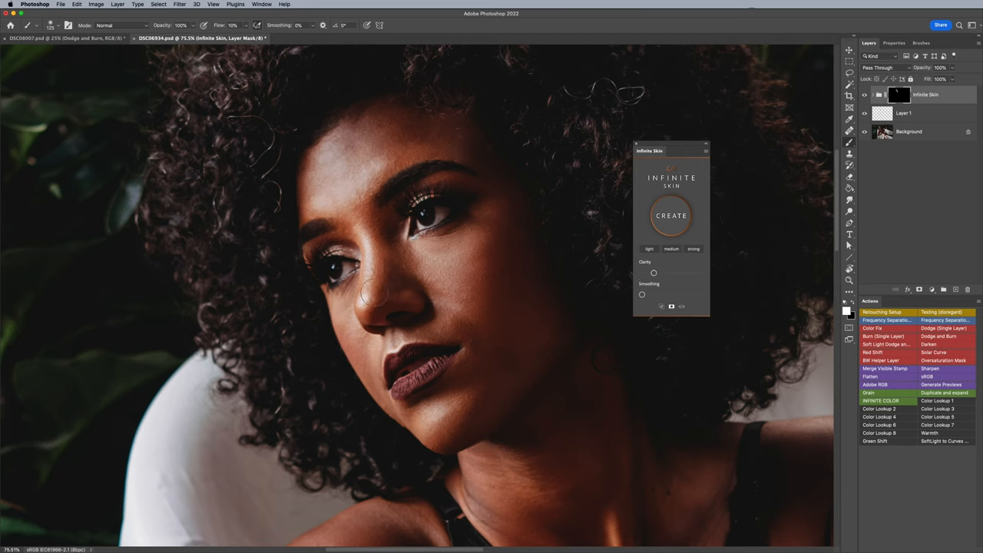
mouse_move(474, 401)
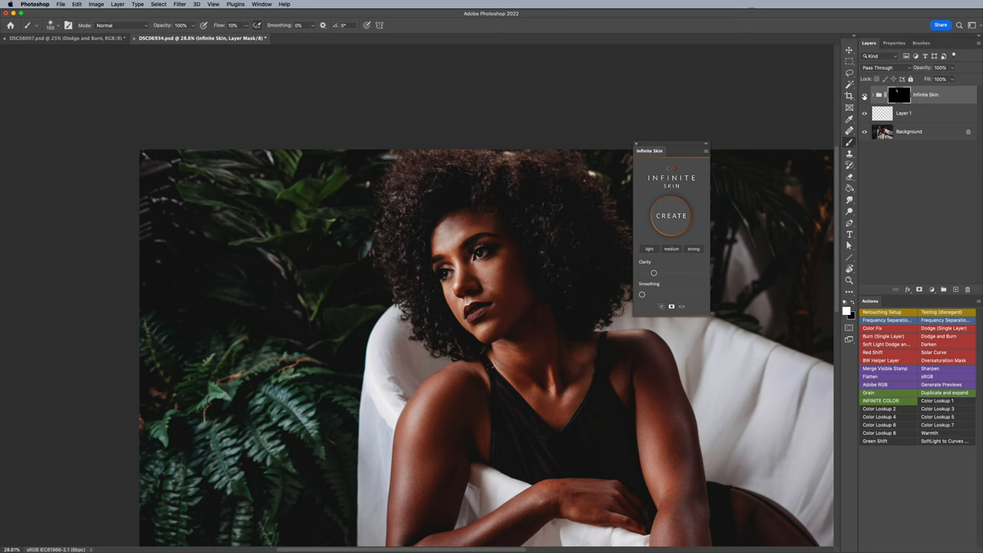
mouse_move(507, 290)
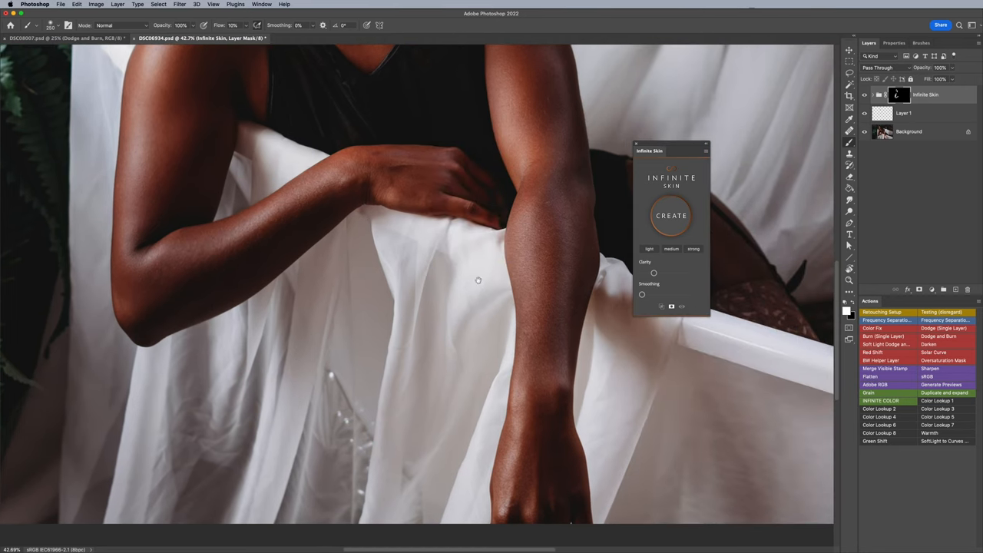
mouse_move(576, 214)
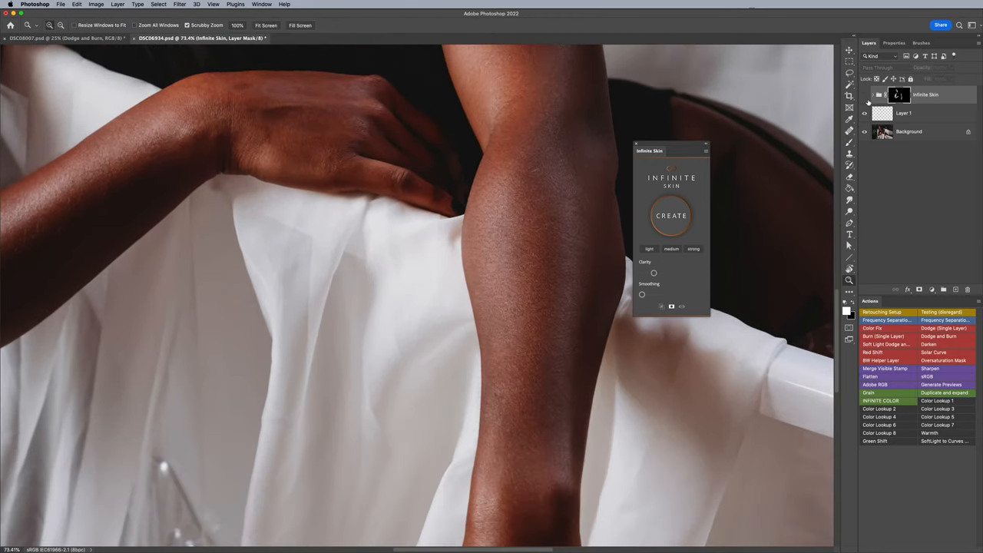
Step: Toggle the Infinite Skin group's visibility to compare the smoothed arms with the original
left_click(866, 94)
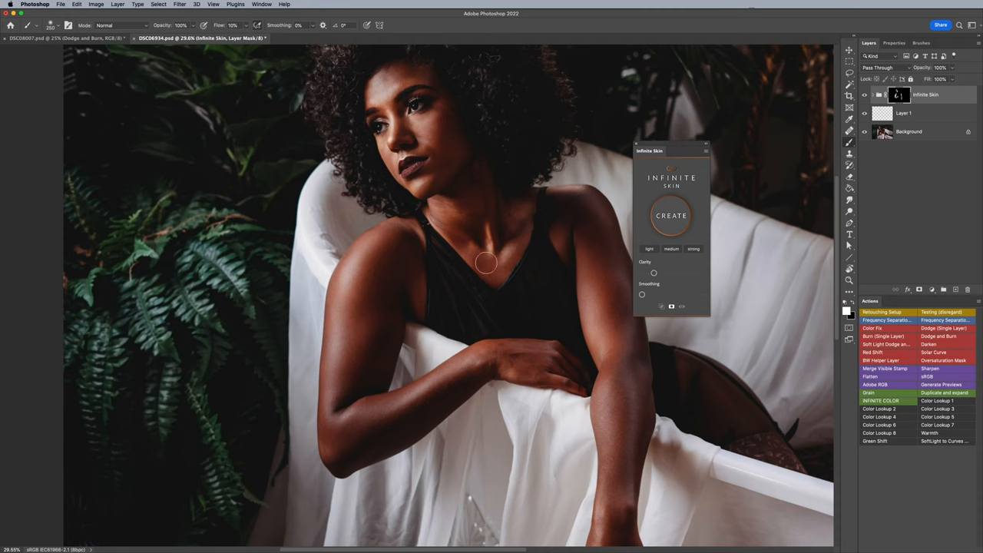
mouse_move(581, 252)
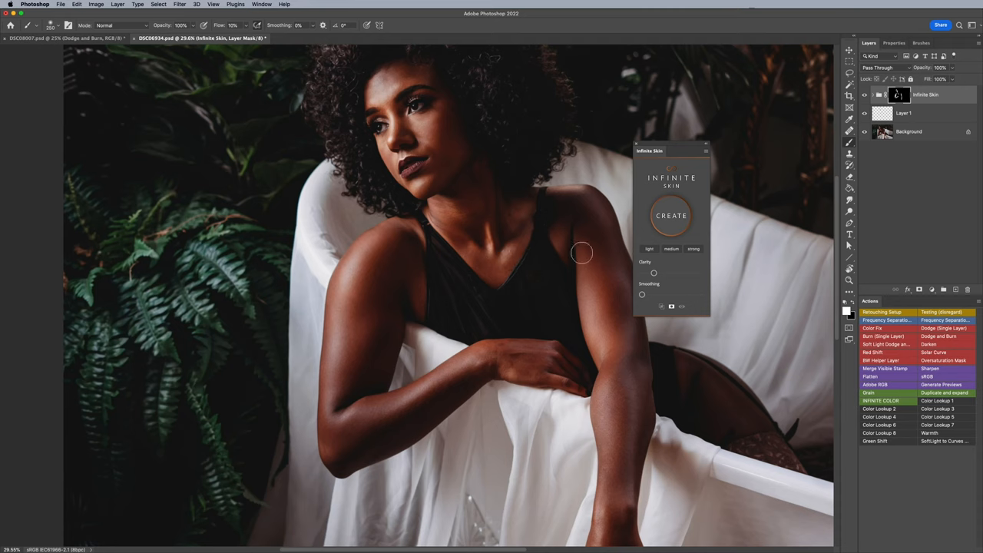
mouse_move(686, 291)
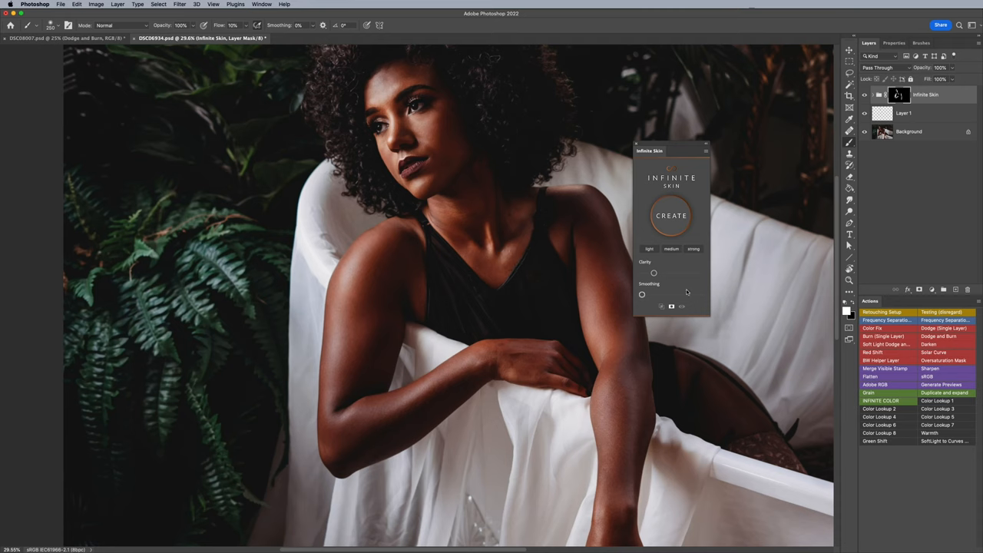
mouse_move(758, 157)
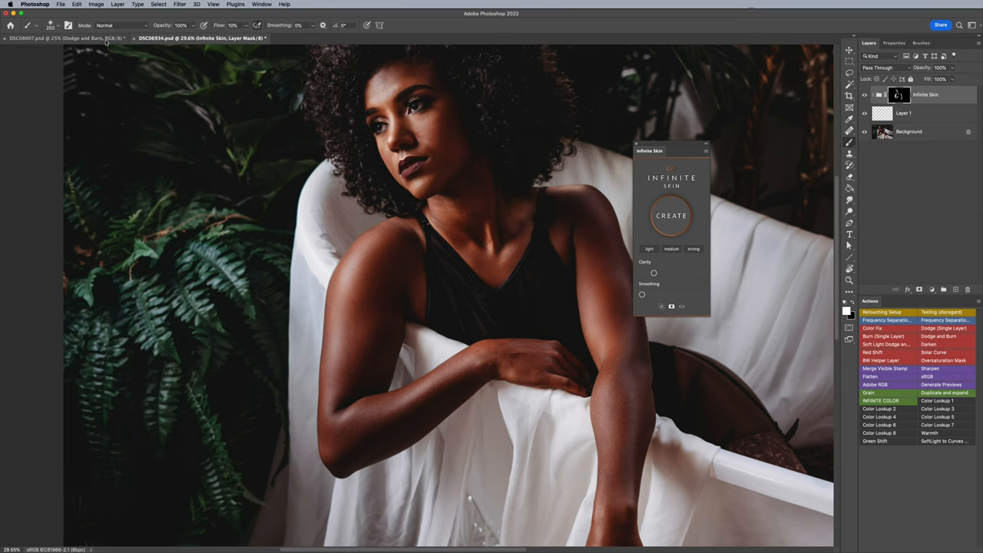
Step: On the DSC08007 portrait, check the base photo and create a new Infinite Skin group
left_click(61, 38)
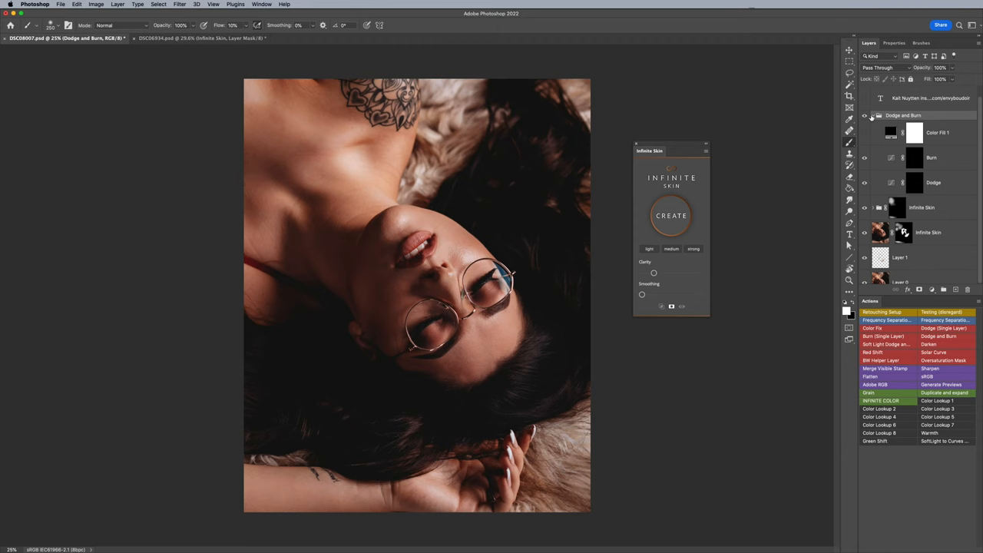
left_click(872, 116)
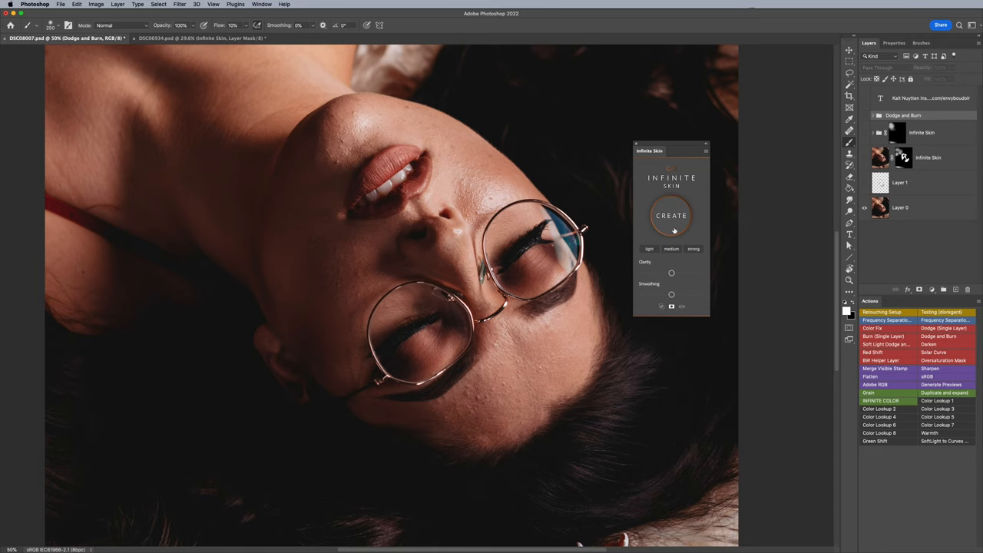
left_click(671, 216)
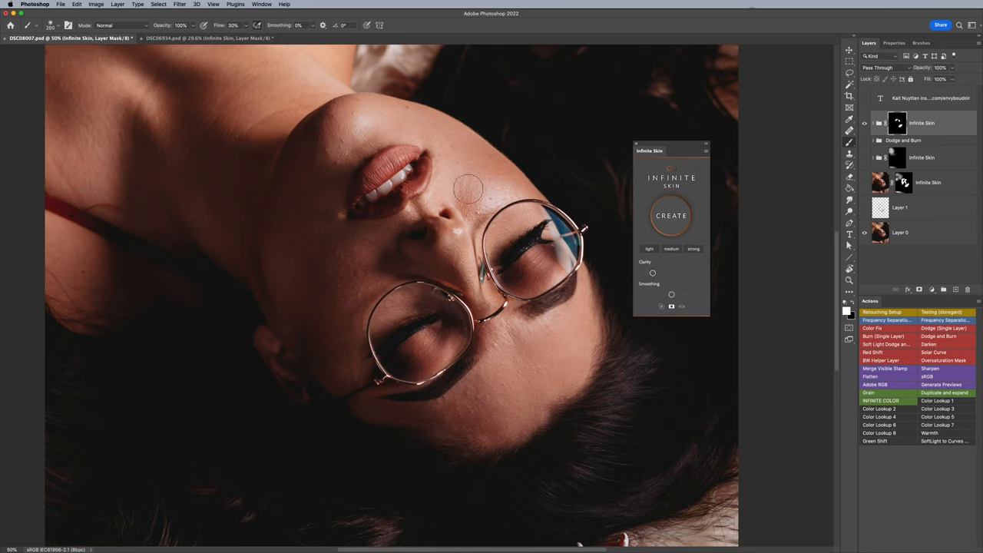
mouse_move(328, 138)
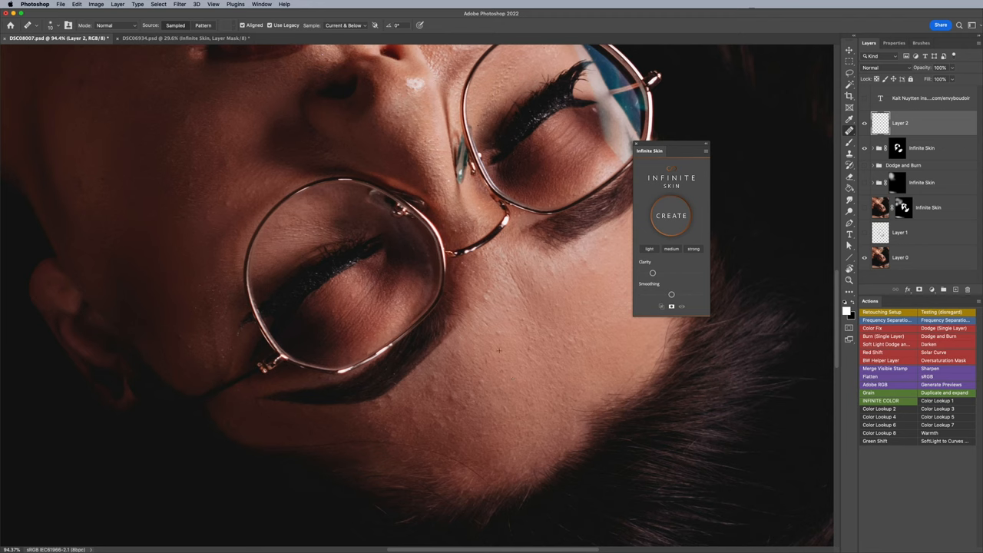
mouse_move(505, 356)
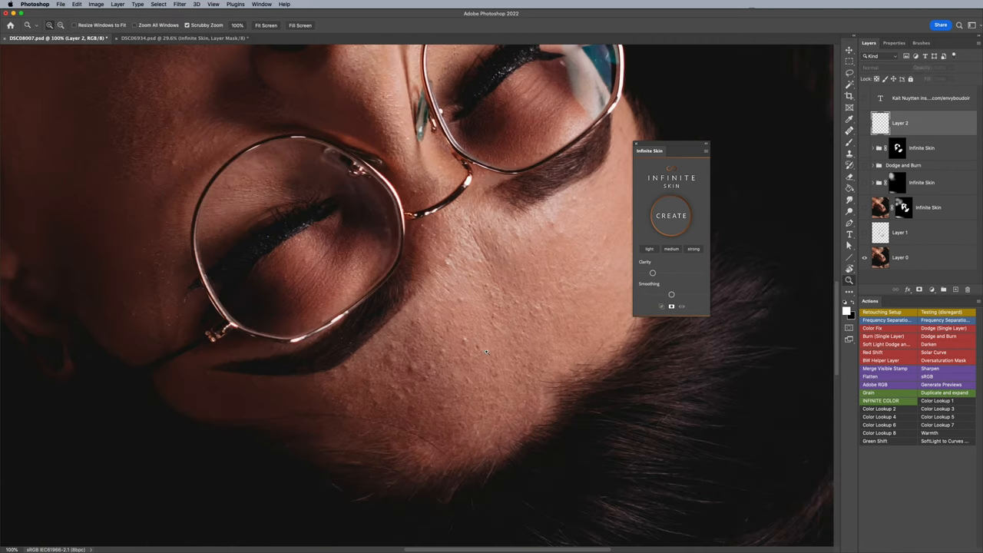
mouse_move(502, 355)
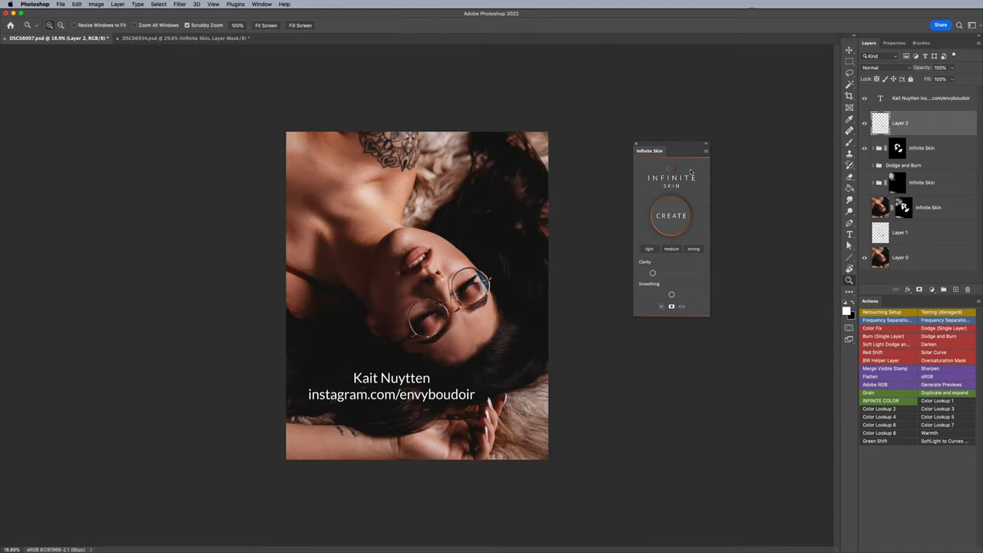
mouse_move(444, 370)
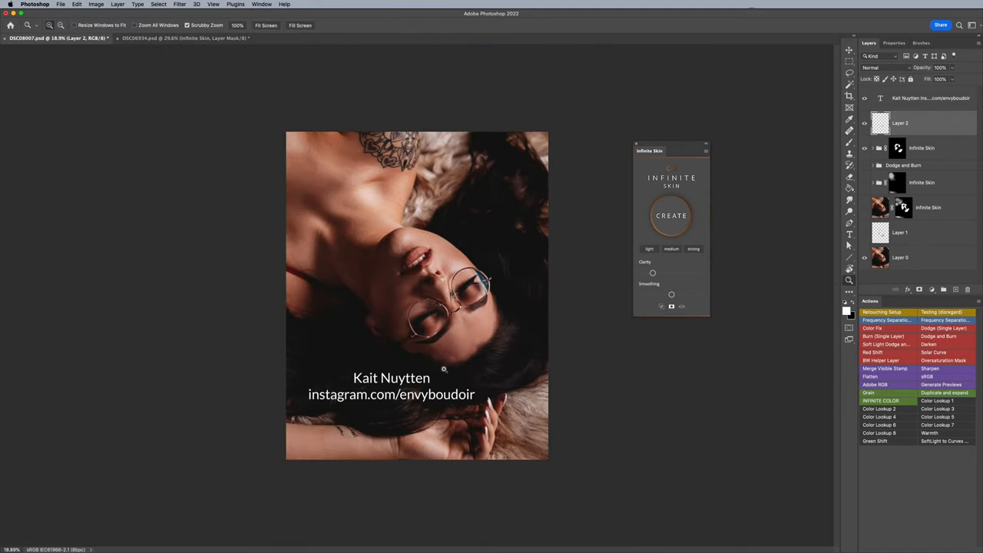